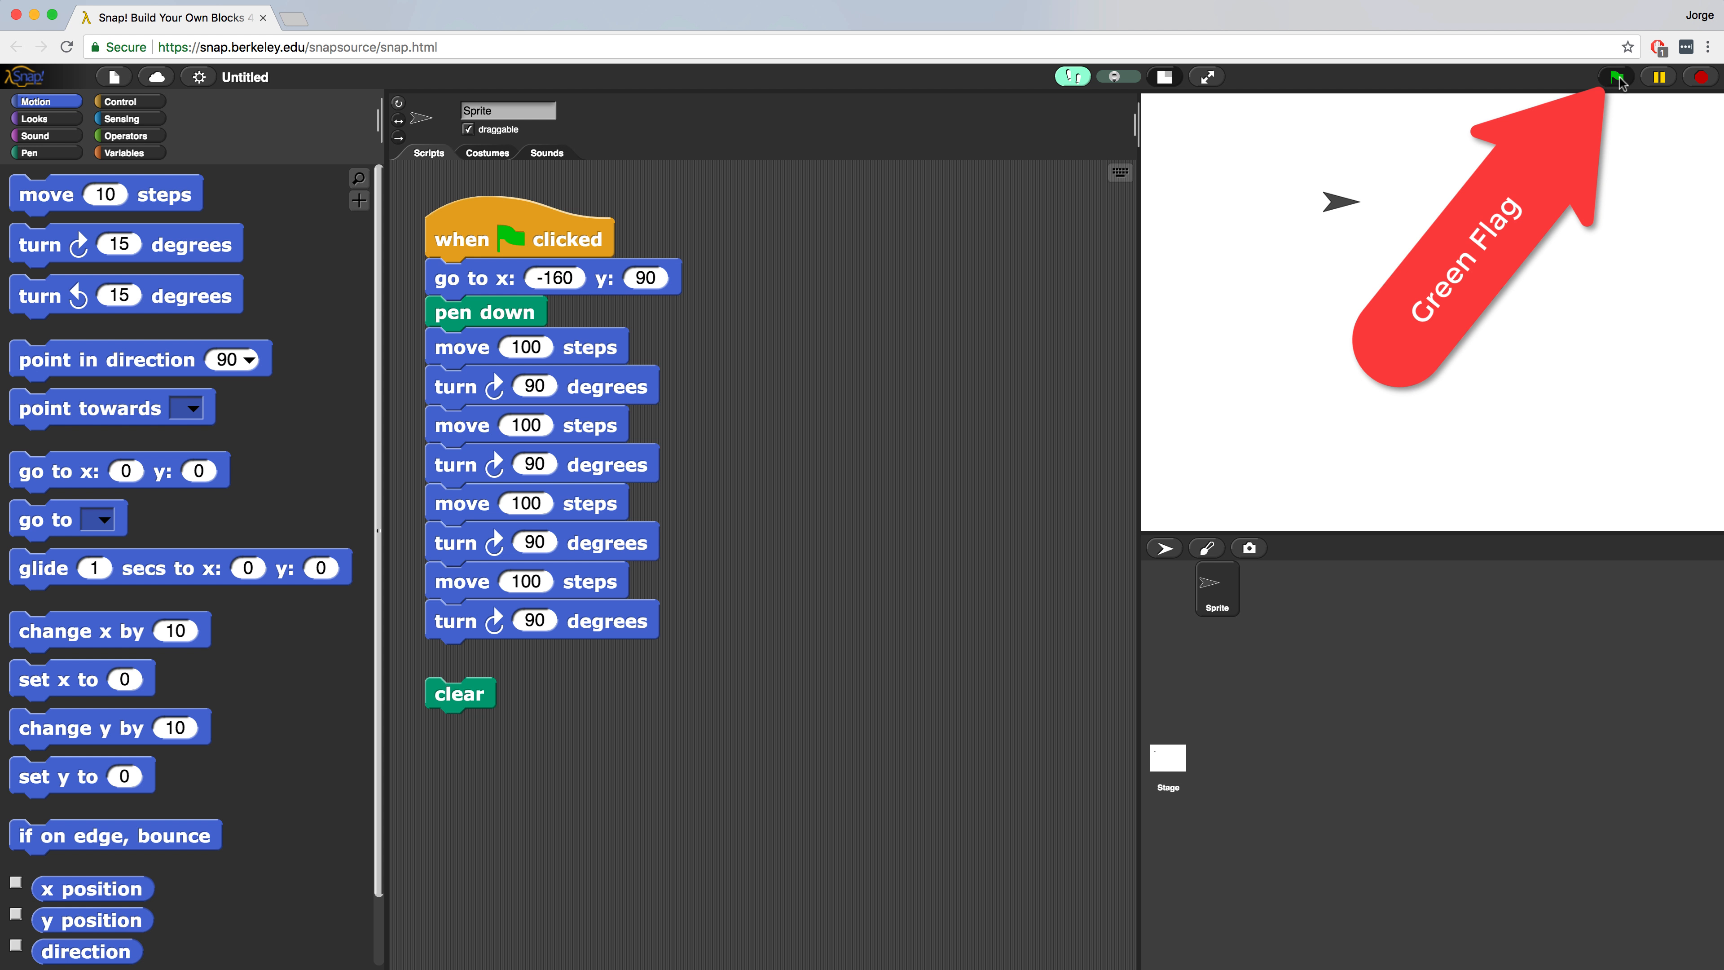
Step: Run the square-drawing script via the green flag, then wipe the drawn square off the stage
click(1616, 77)
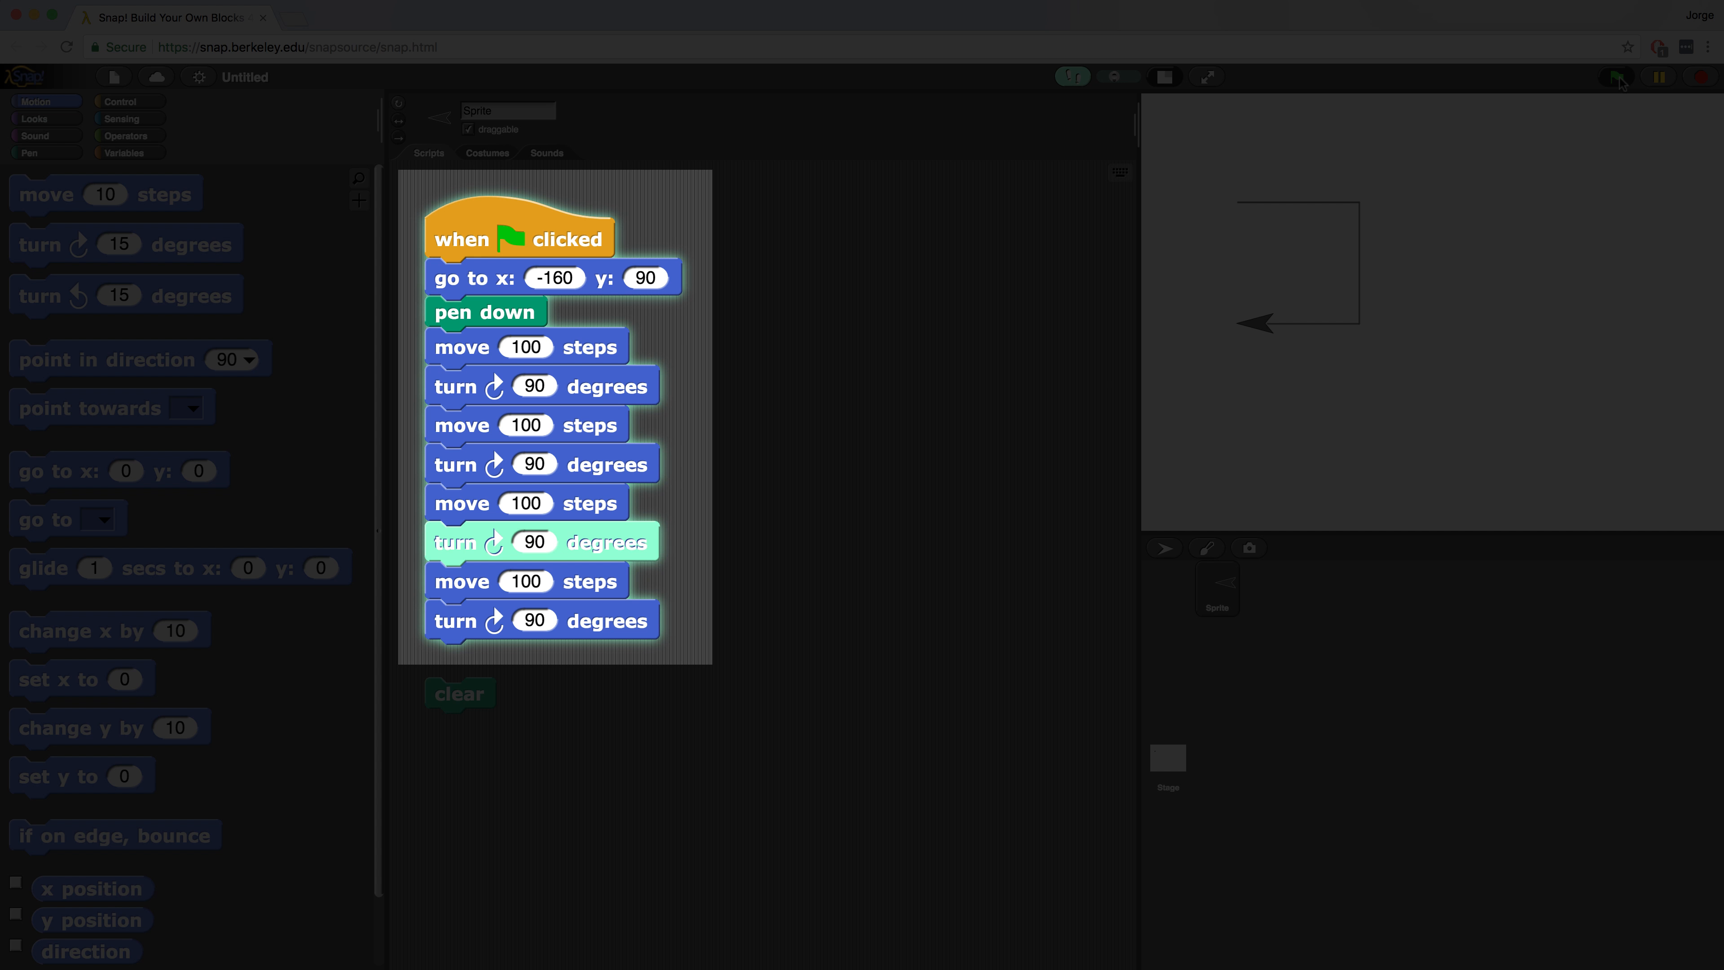
click(1617, 75)
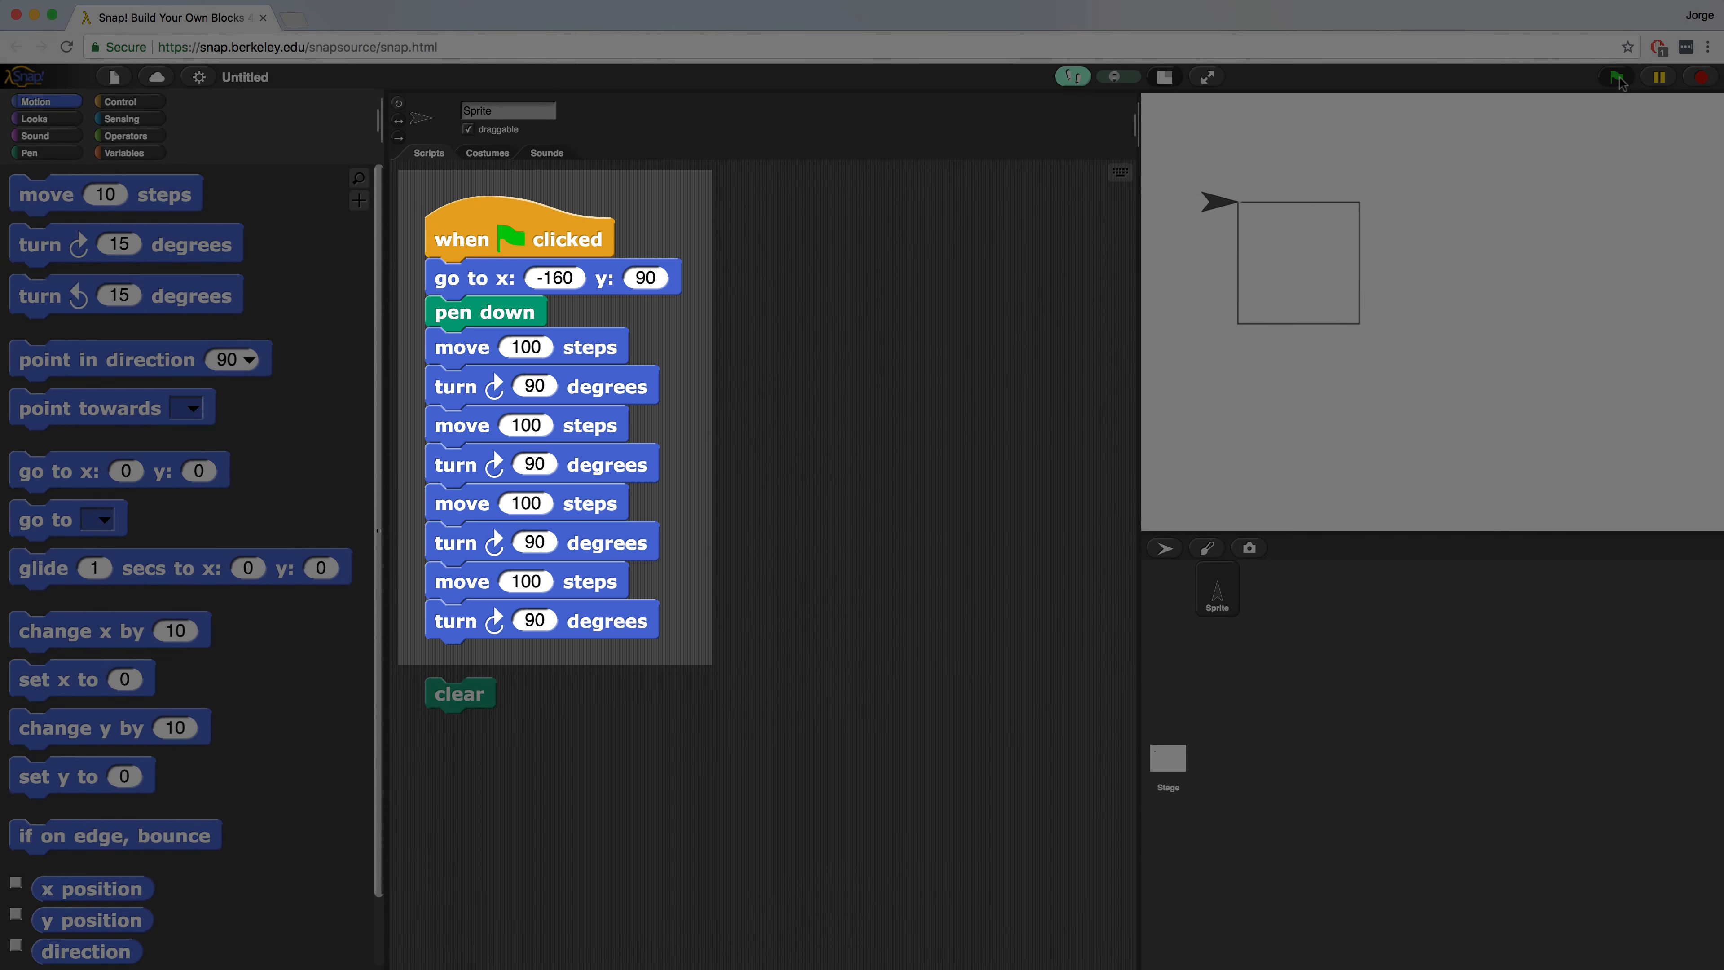
click(1616, 78)
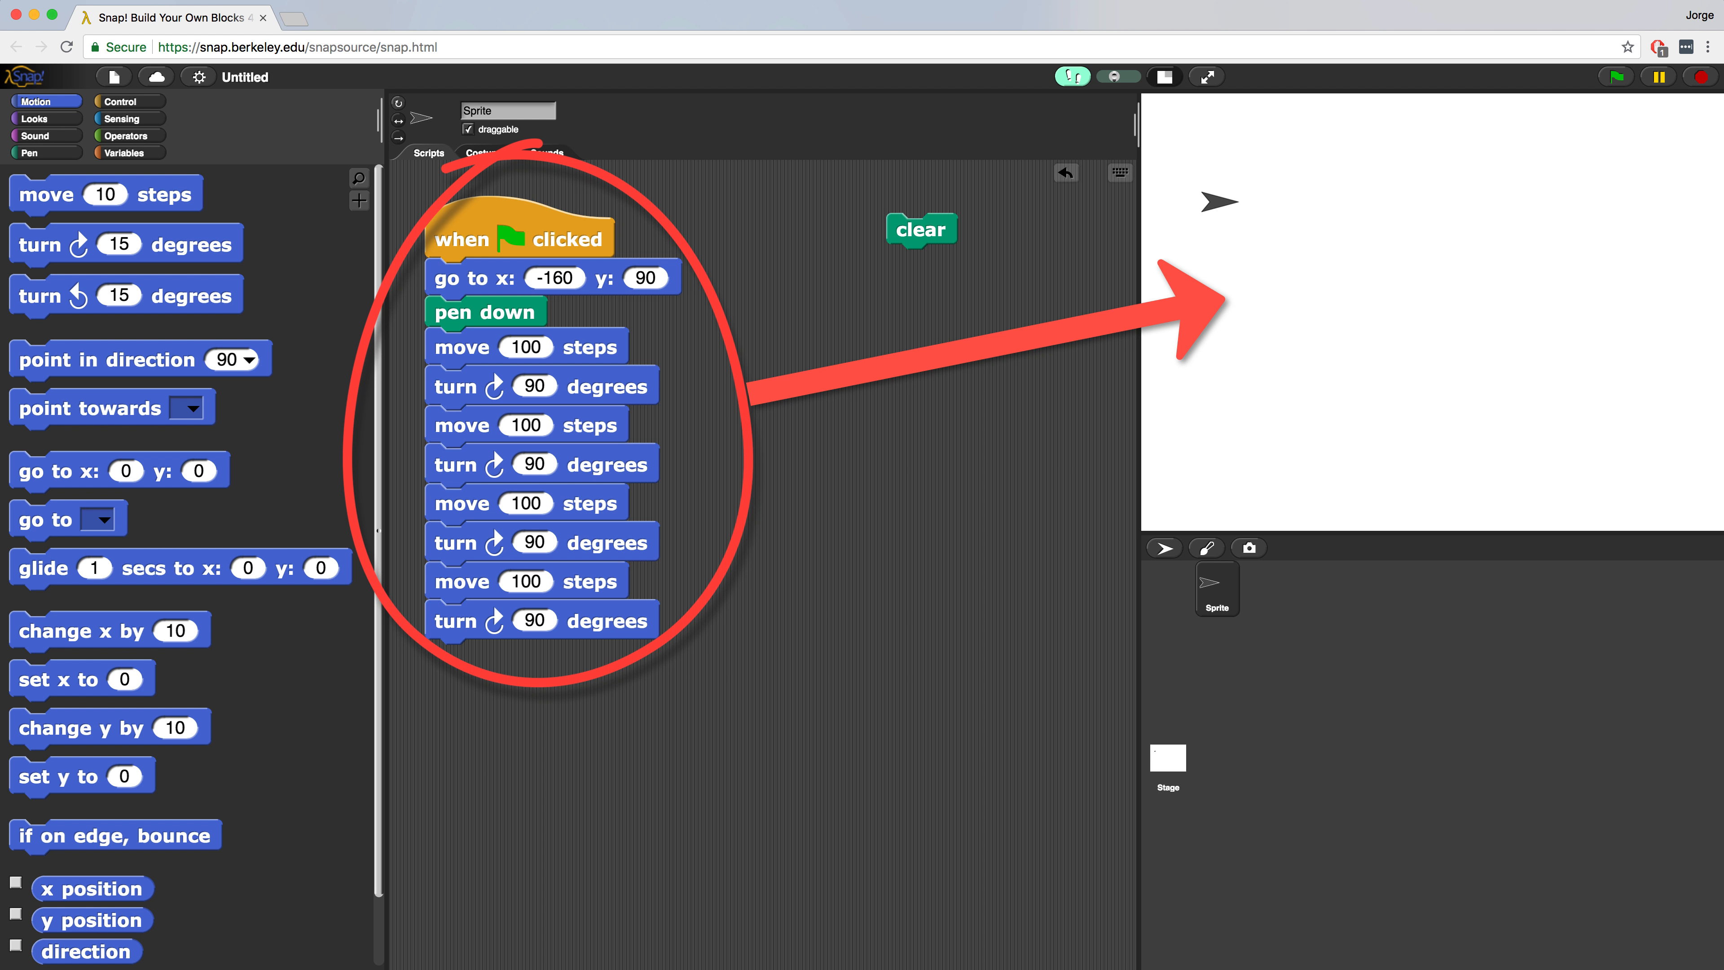
Step: Try a temporary say message after the first line, remove it and rerun to redraw the single square
click(36, 117)
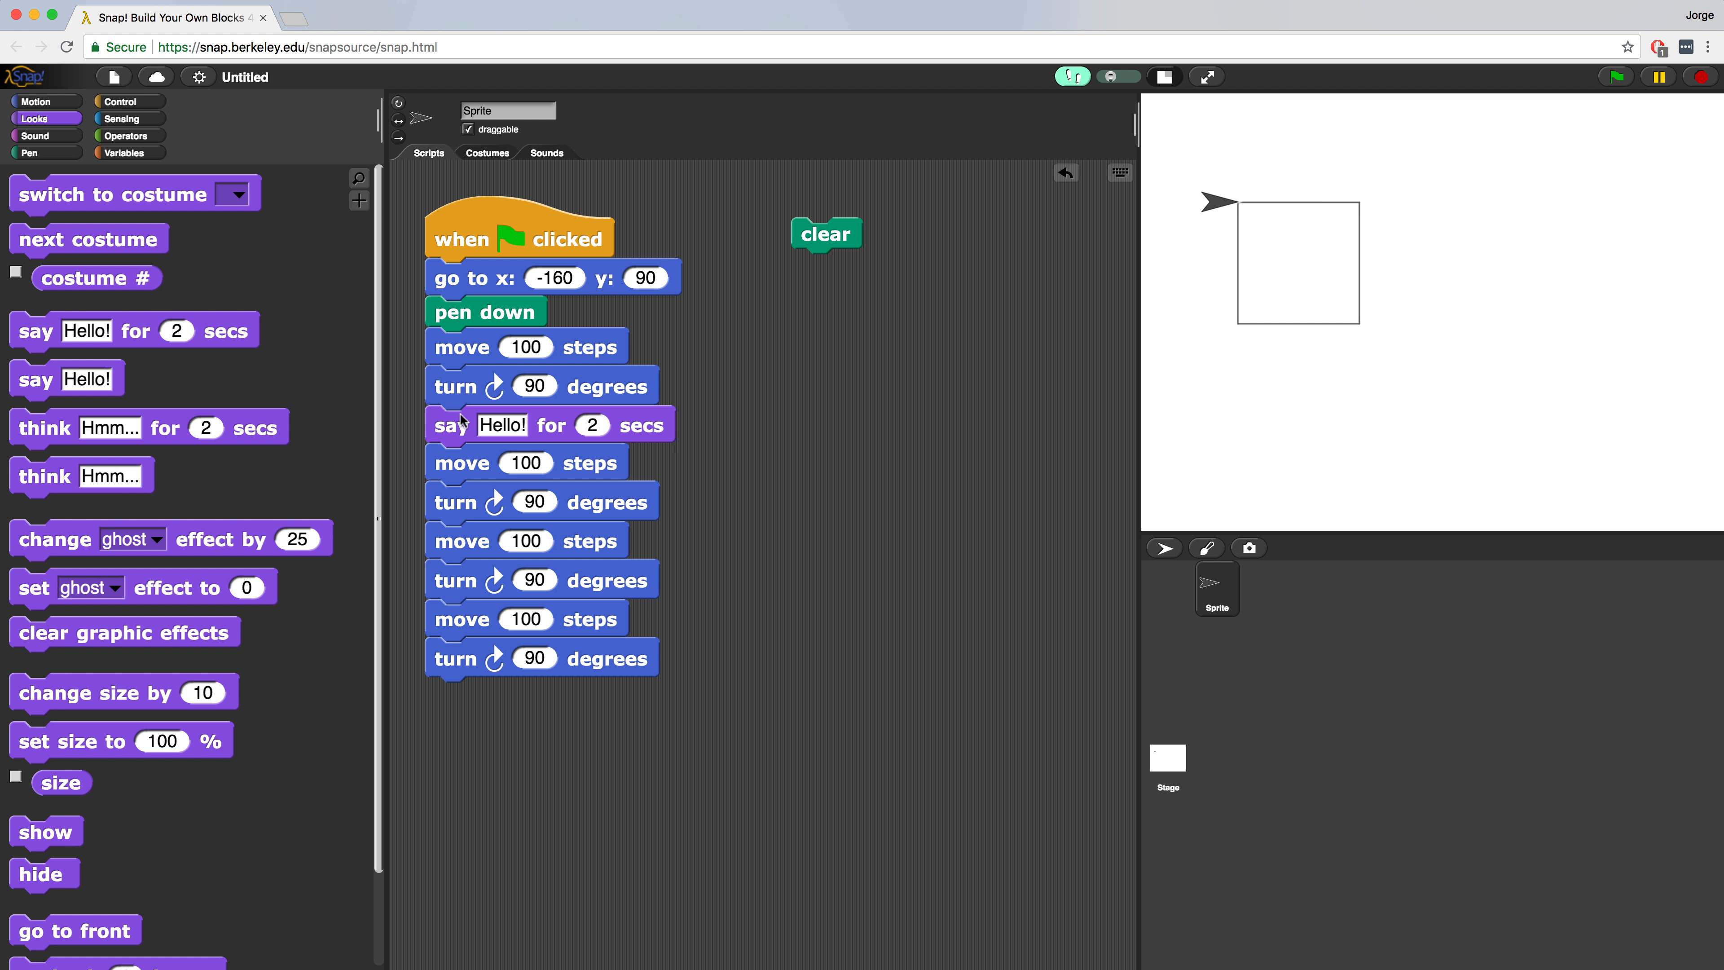
mouse_move(511, 410)
text(just drew a line)
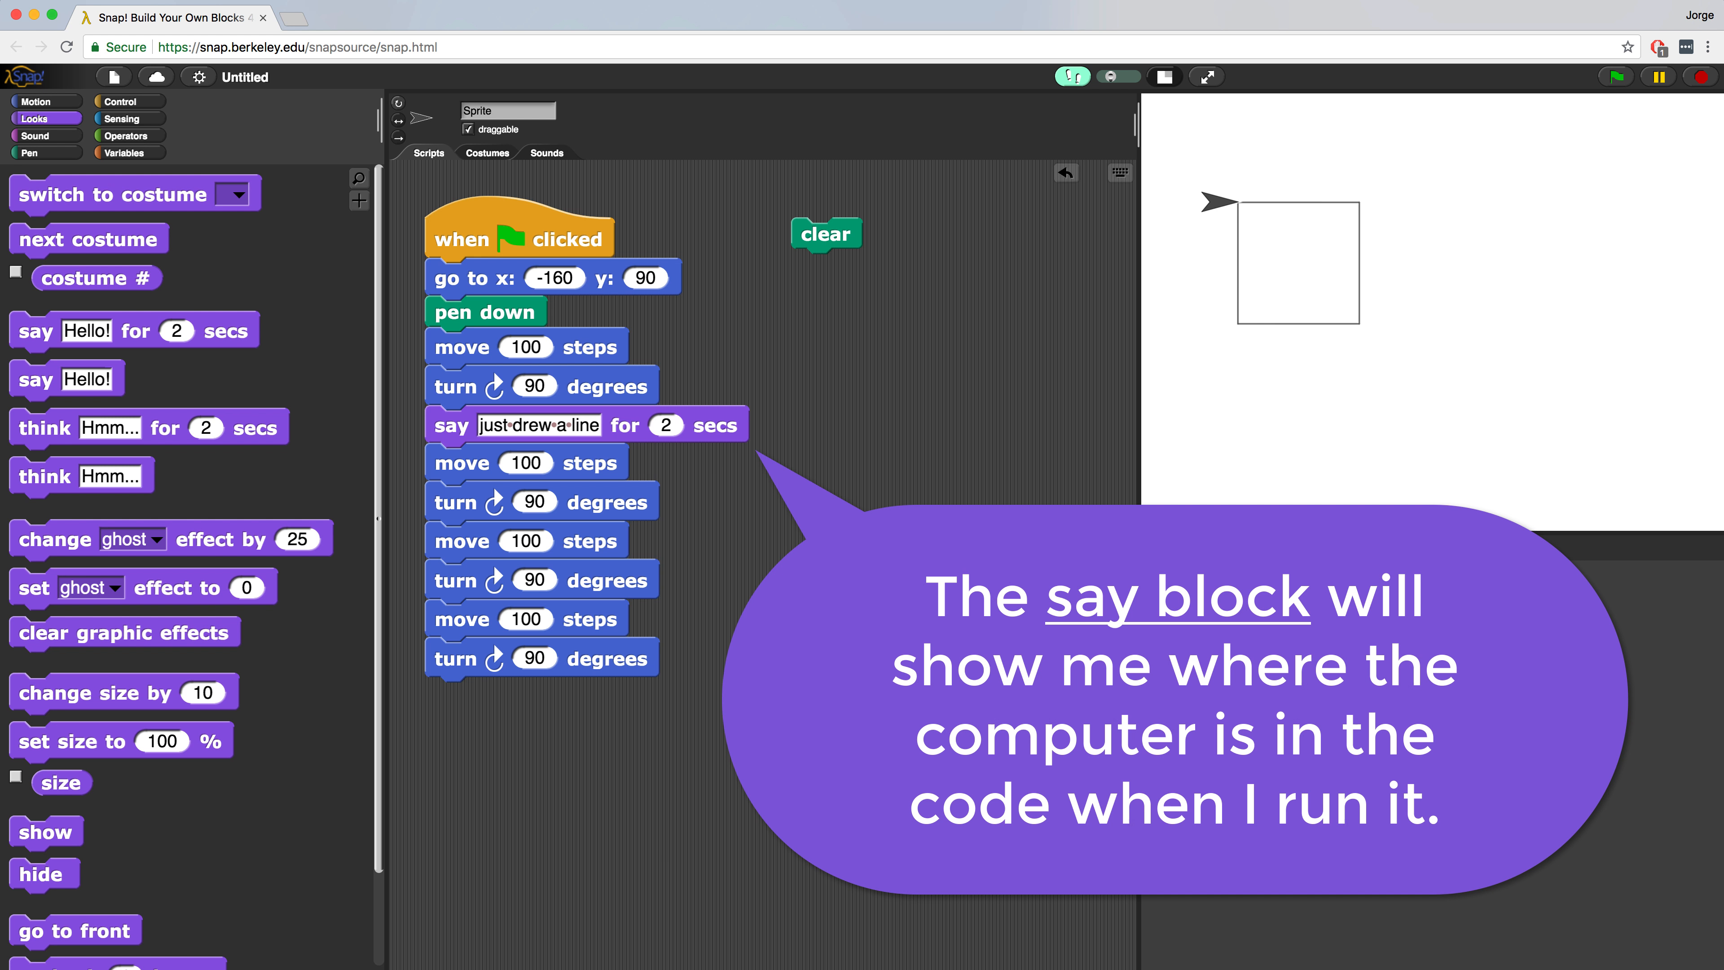
mouse_move(847, 244)
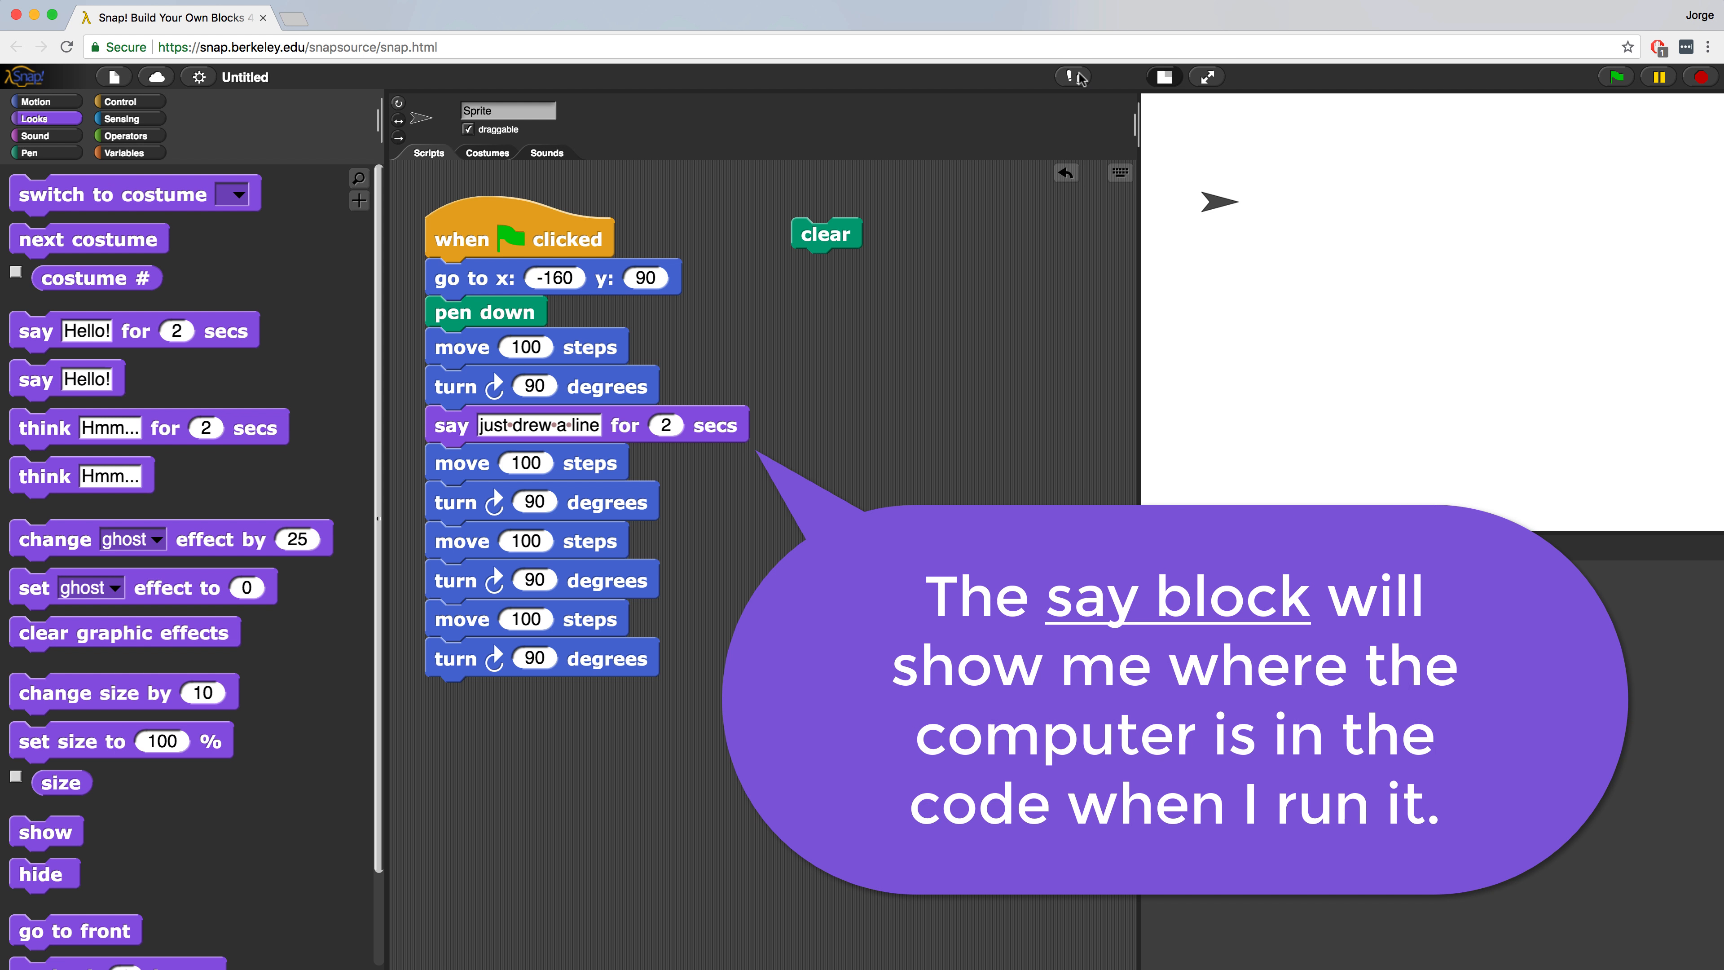
click(1614, 77)
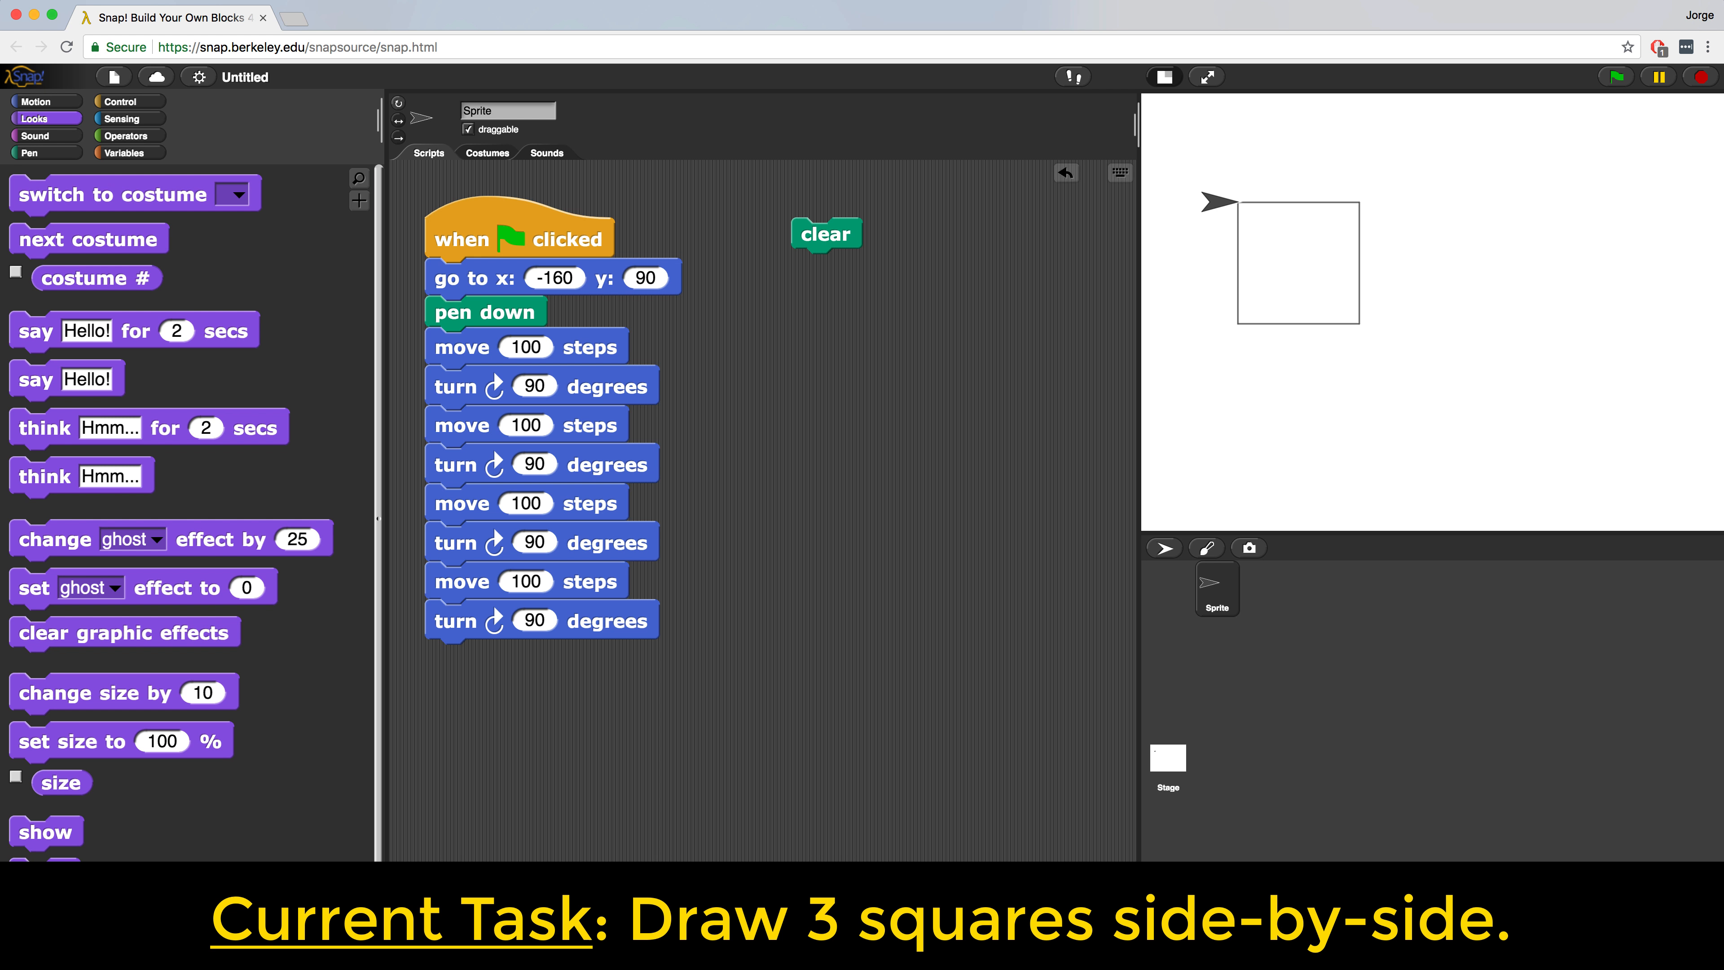
Step: Put the four move-and-turn pairs inside a repeat 3 loop under pen down and clear the stage
click(127, 100)
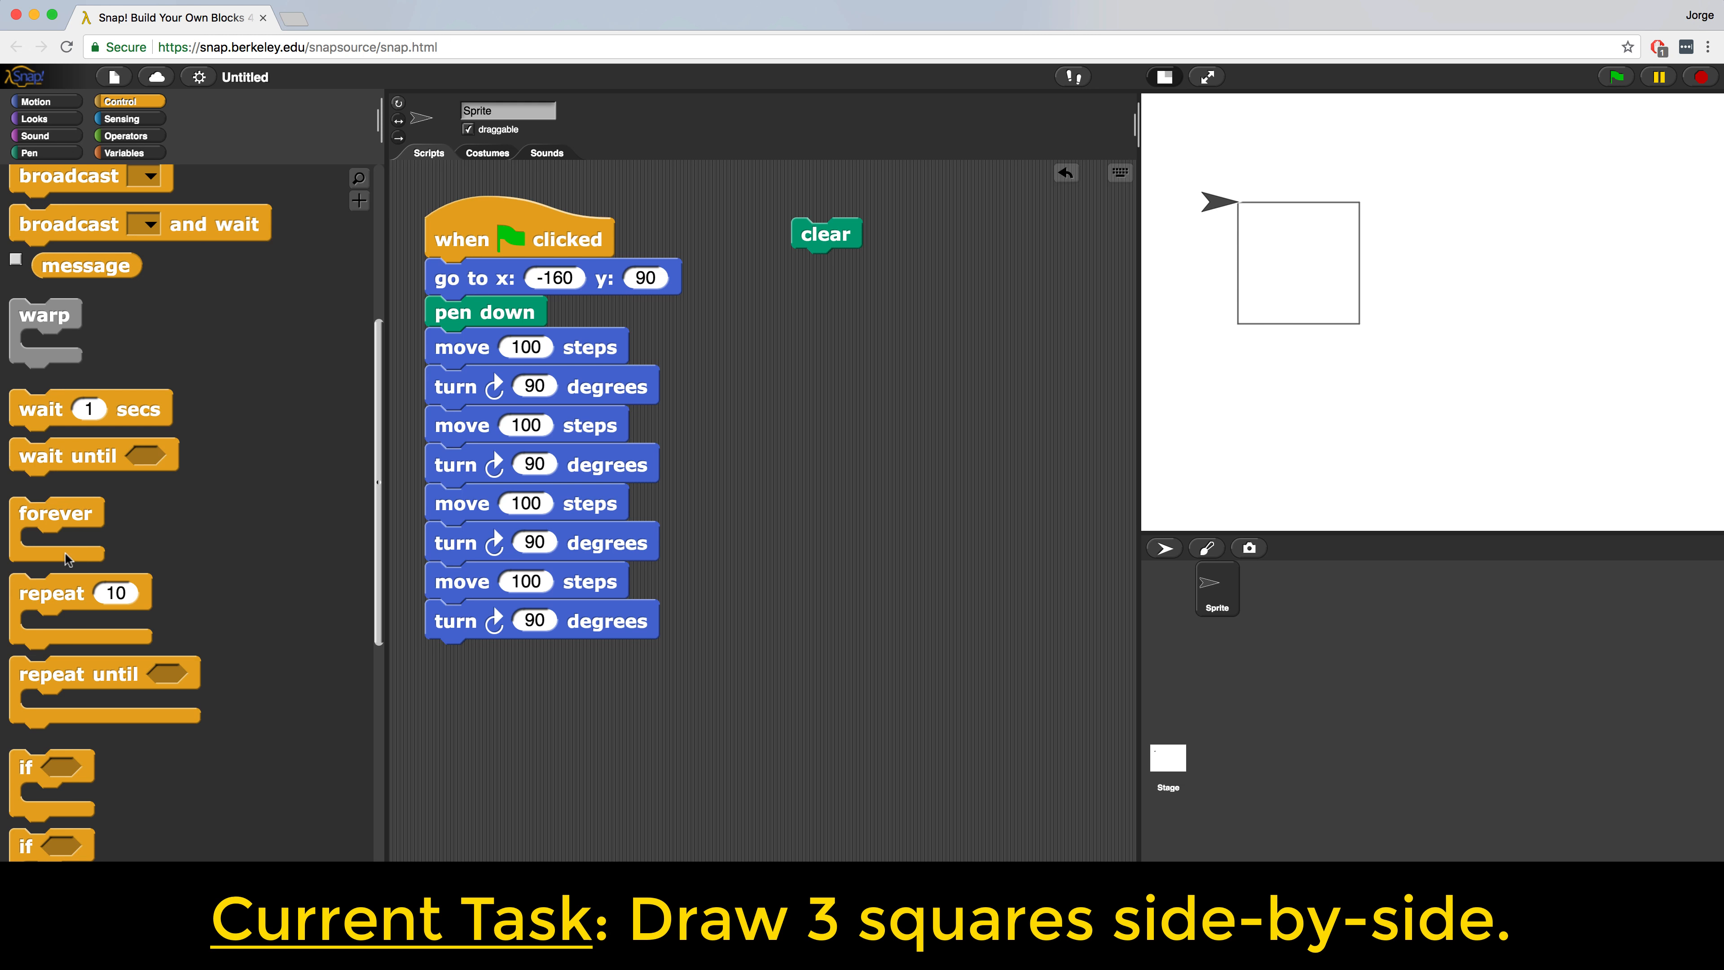
drag(49, 592, 831, 367)
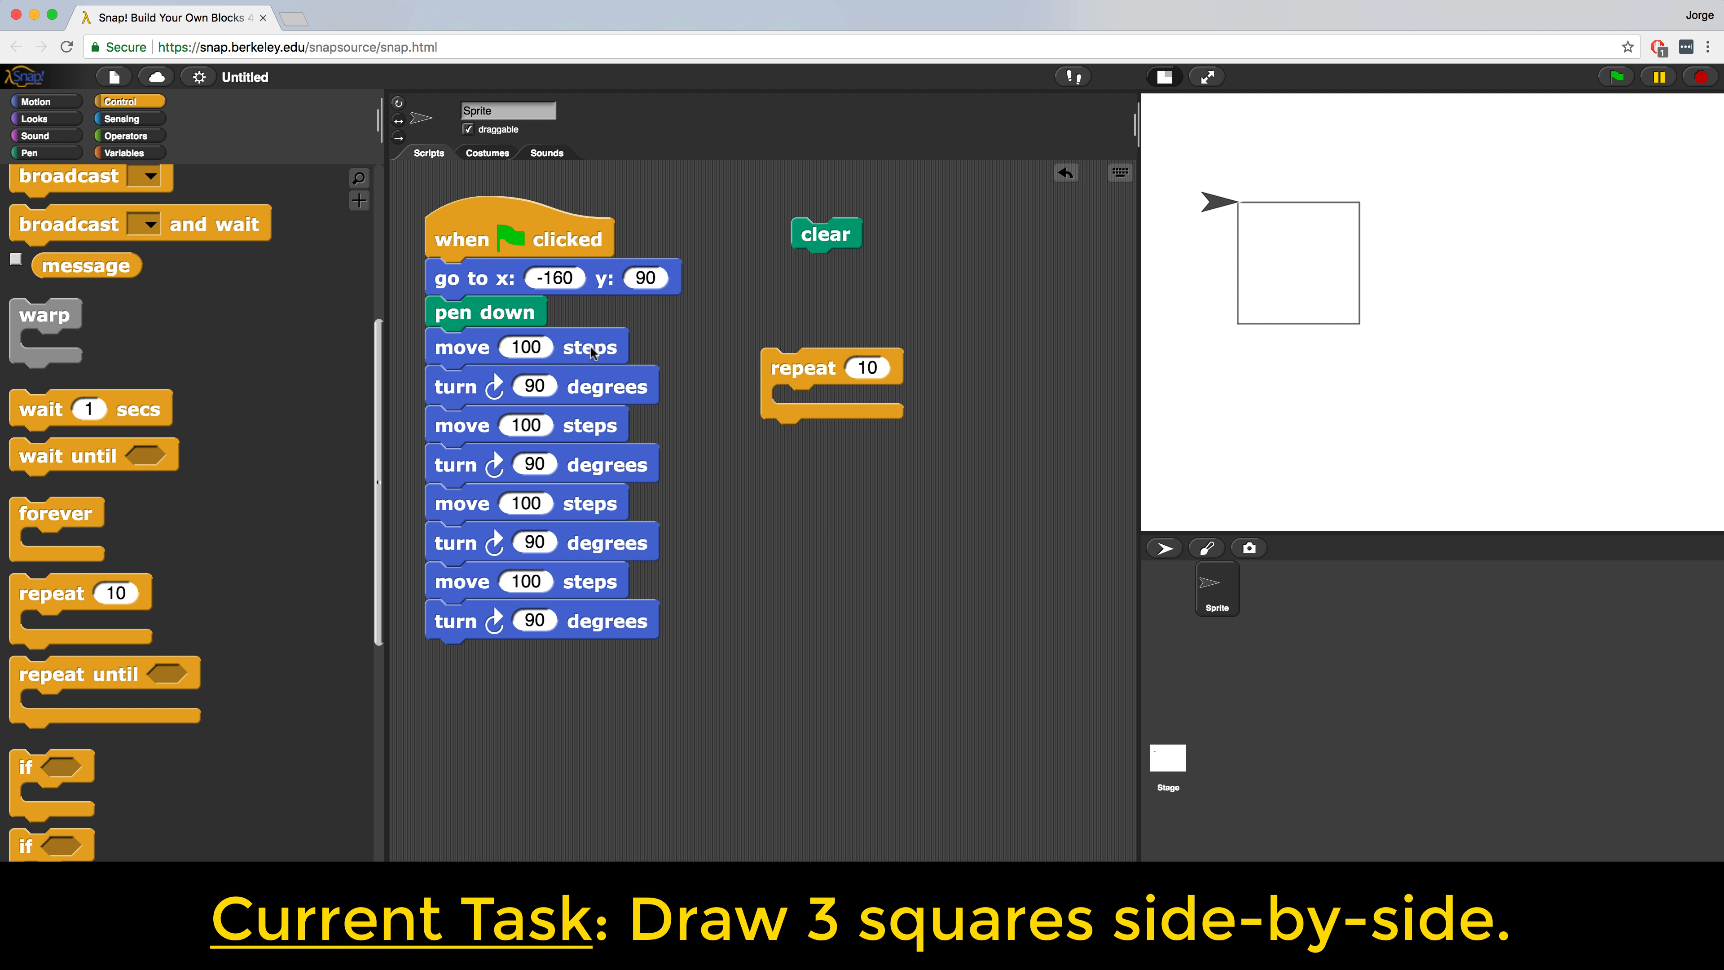
drag(461, 348, 808, 386)
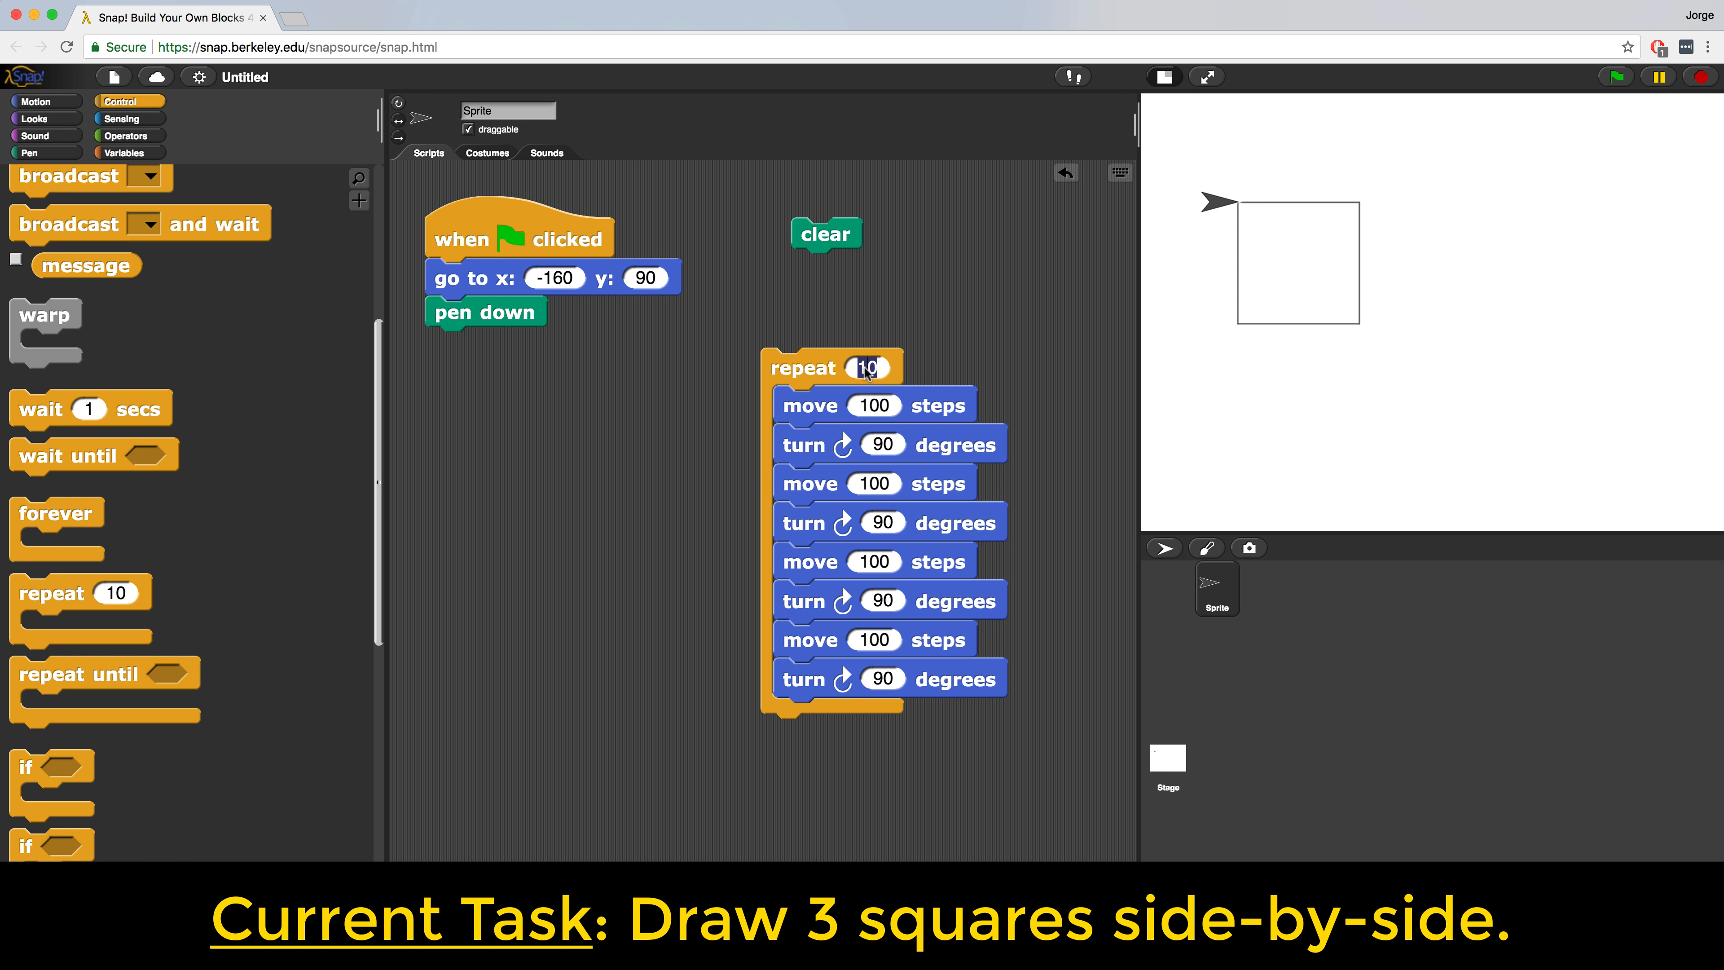
text(3)
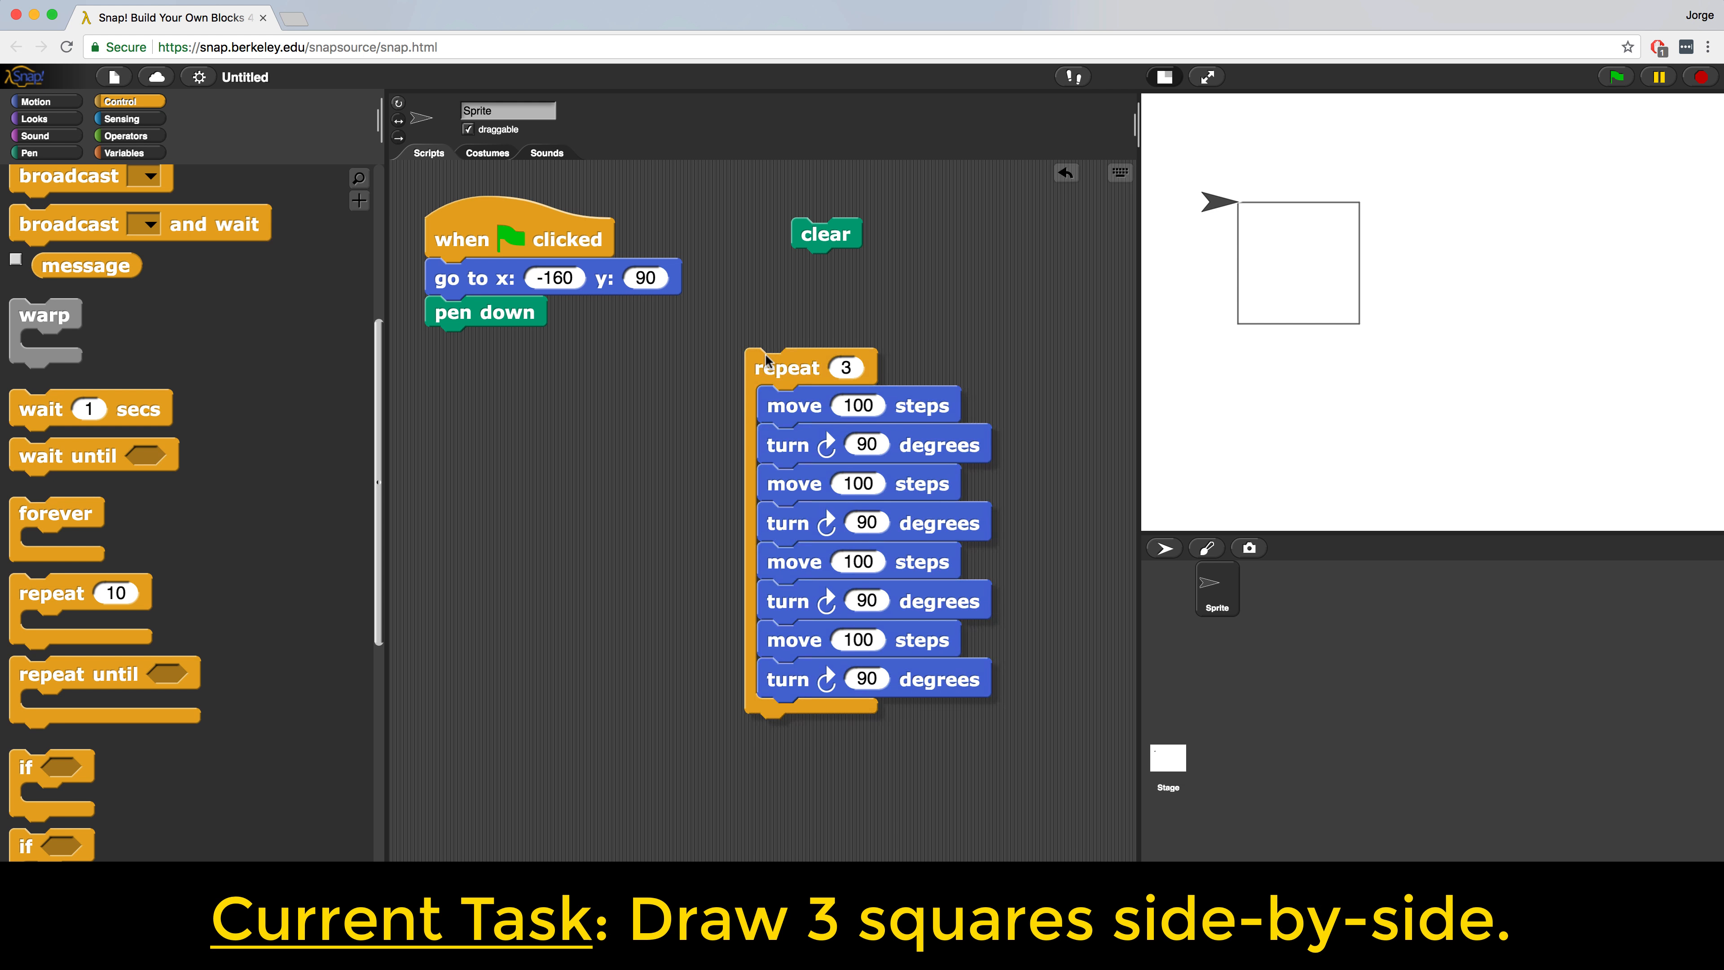
drag(786, 367, 467, 347)
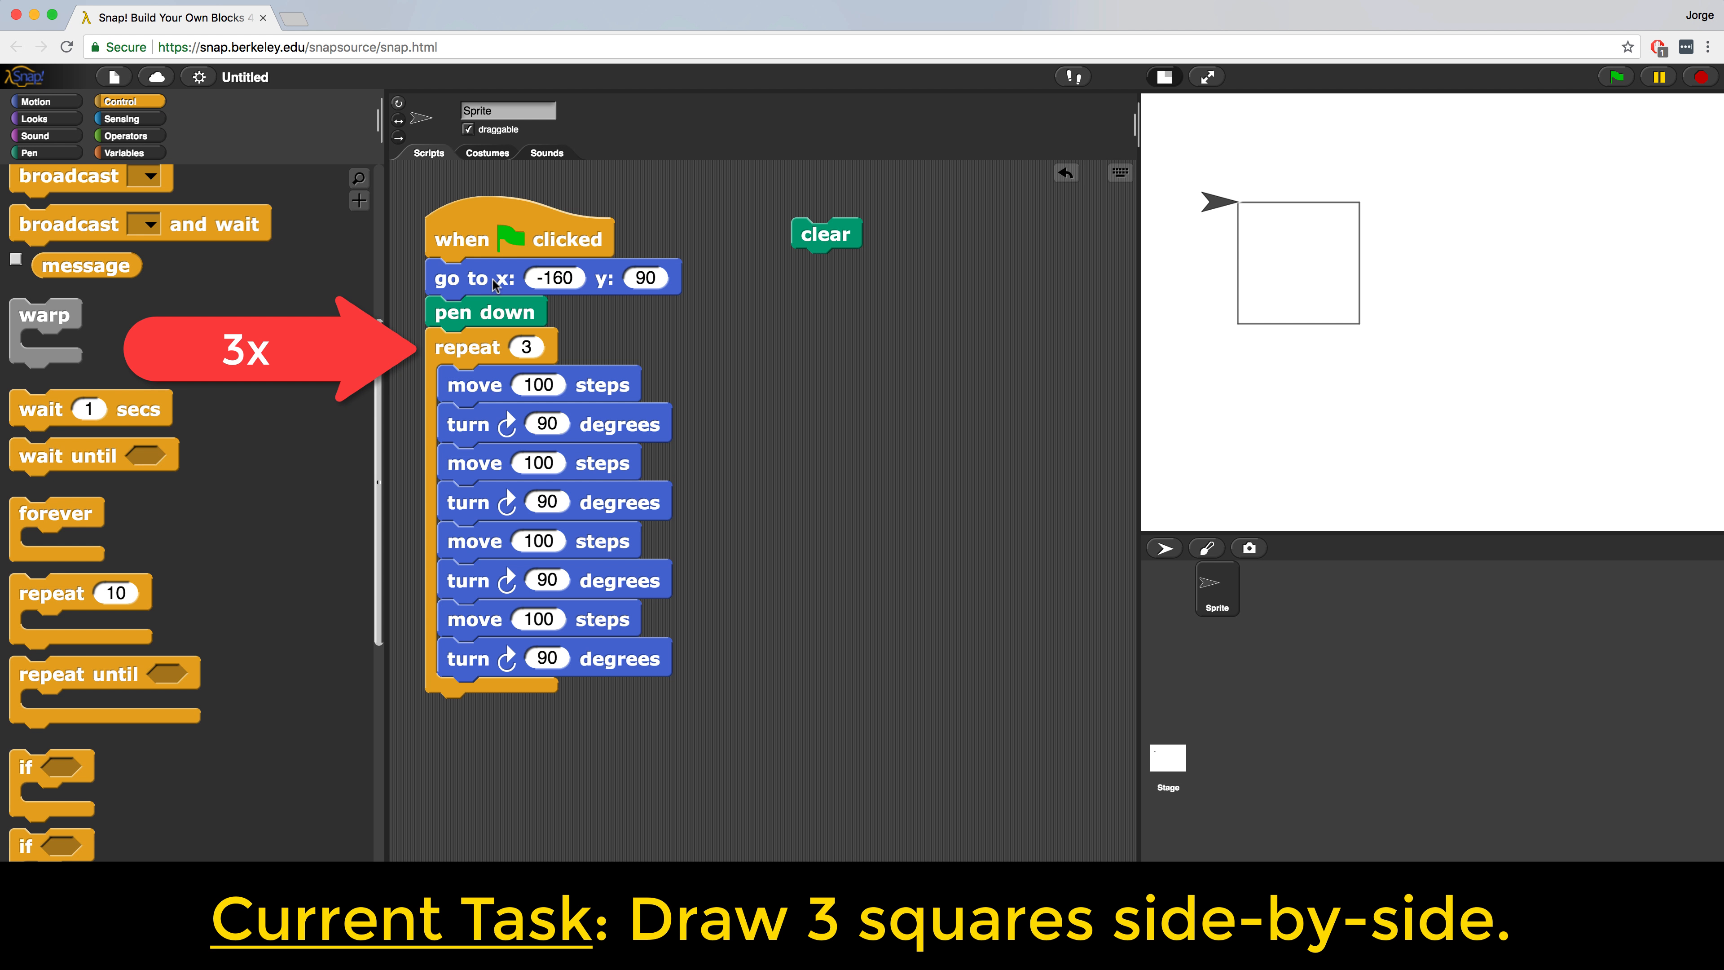
mouse_move(476, 336)
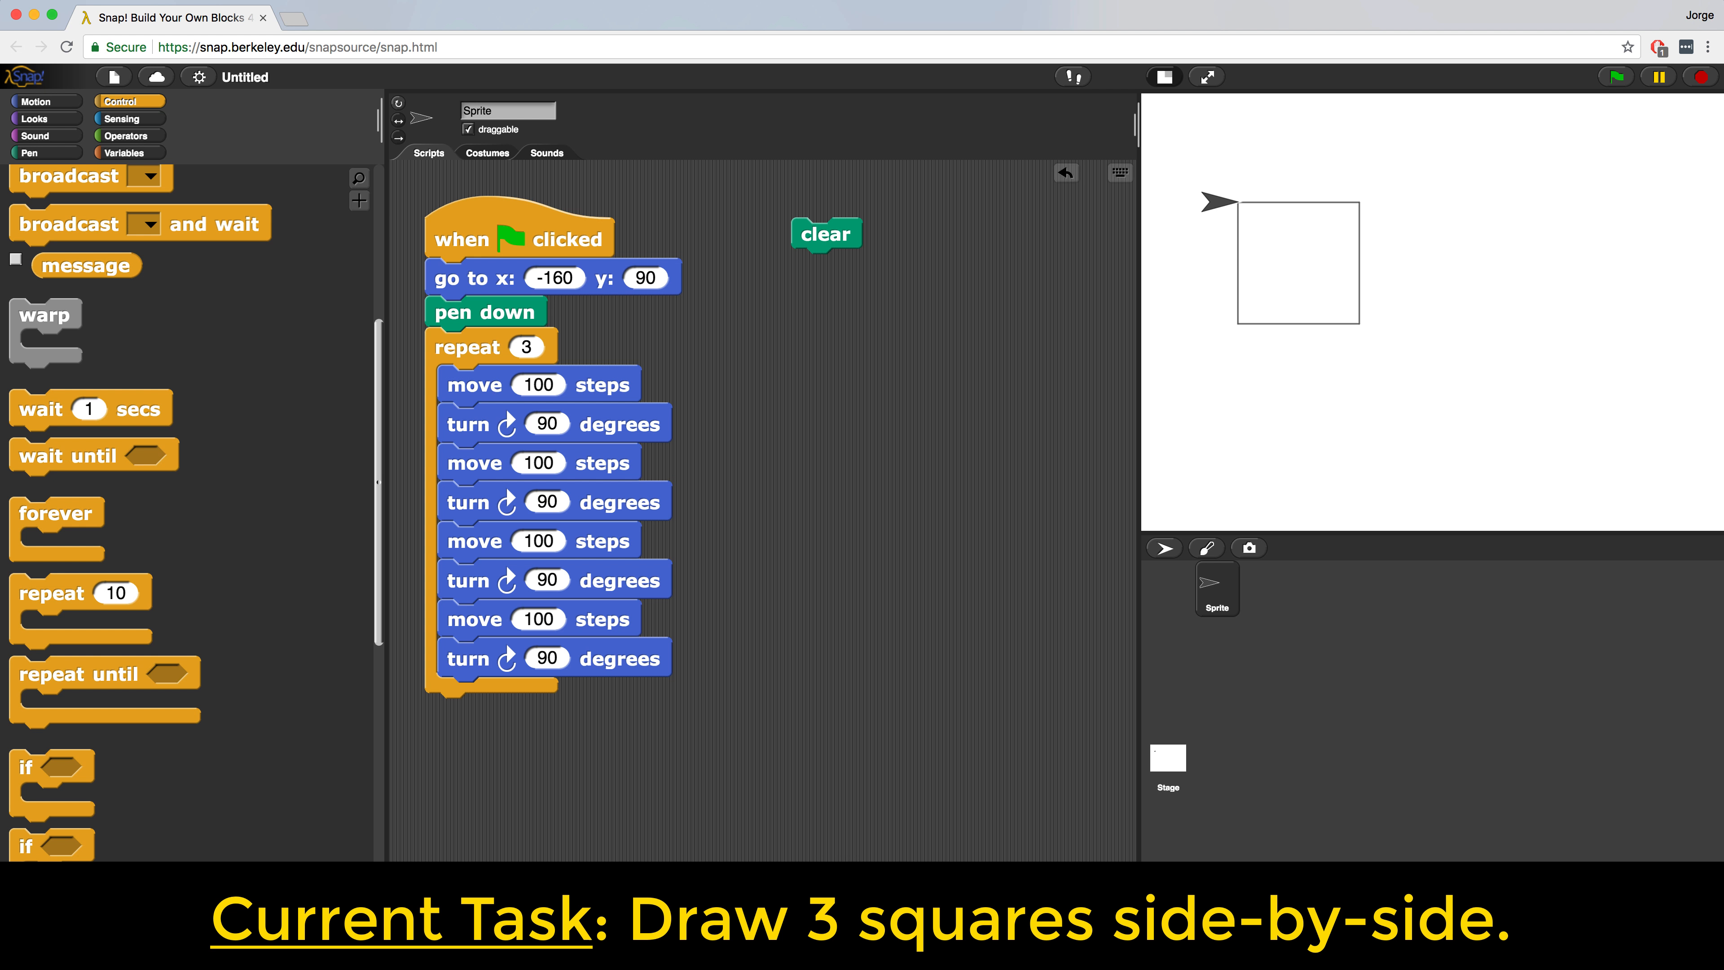
click(826, 233)
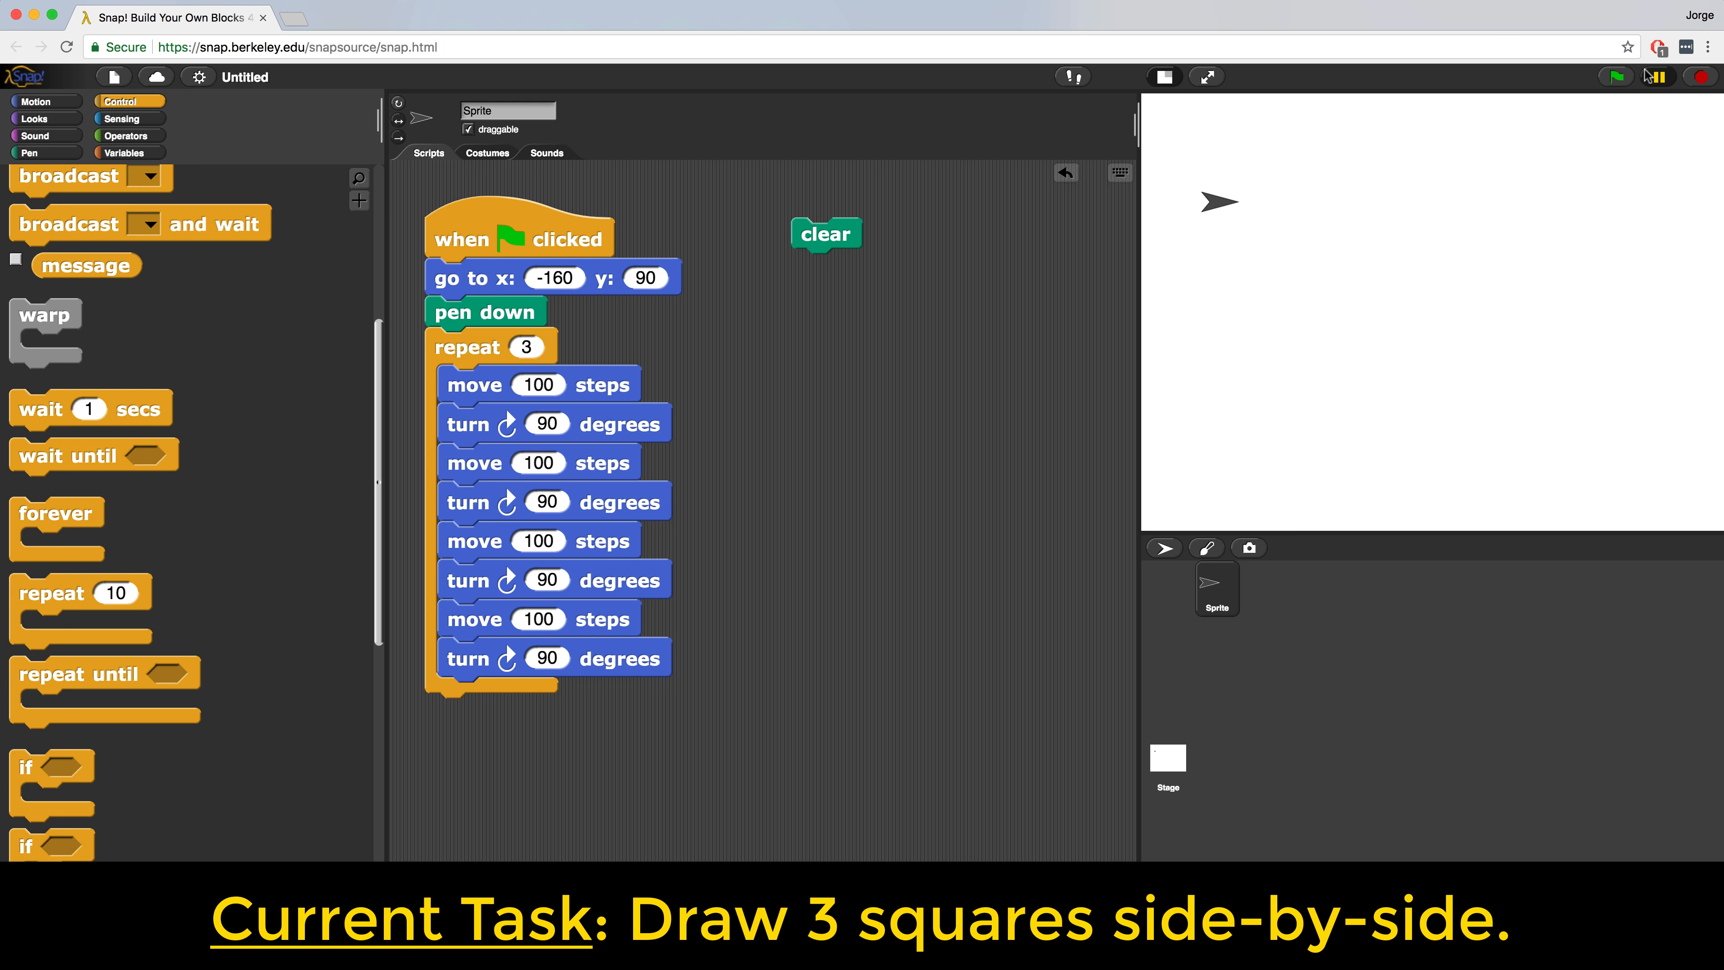
Step: End each loop pass with a say 'drew block' for 2 secs message and rerun, still drawing one square
click(1615, 77)
text(drew block)
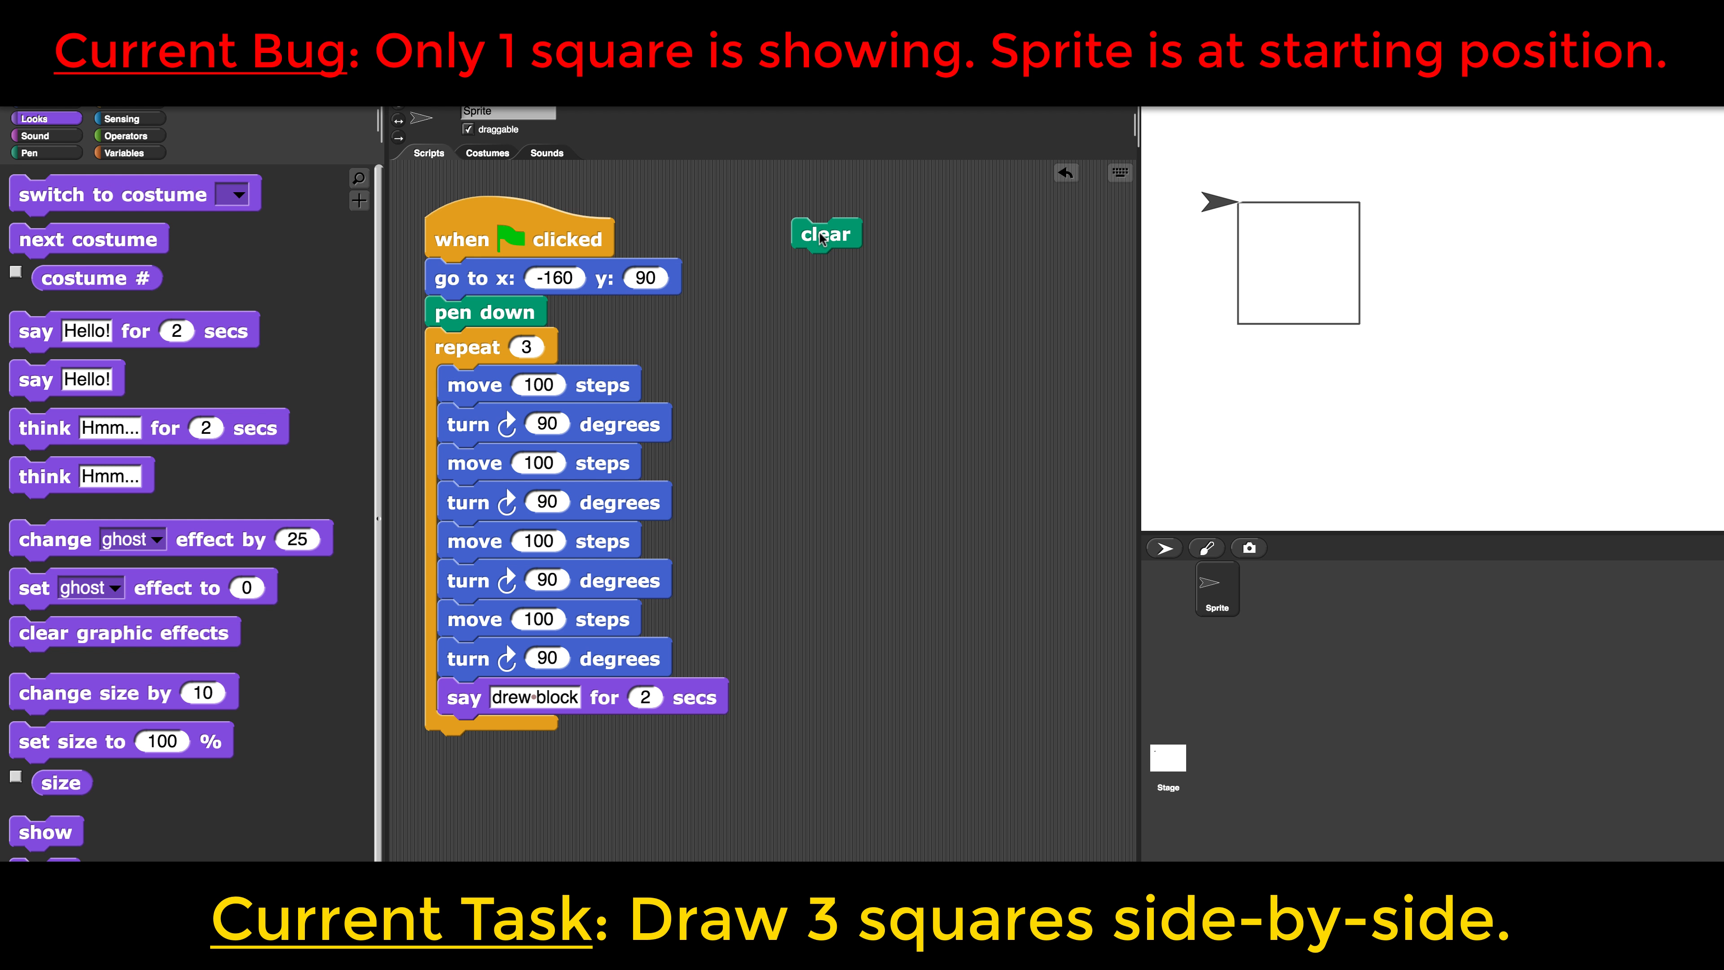
click(824, 234)
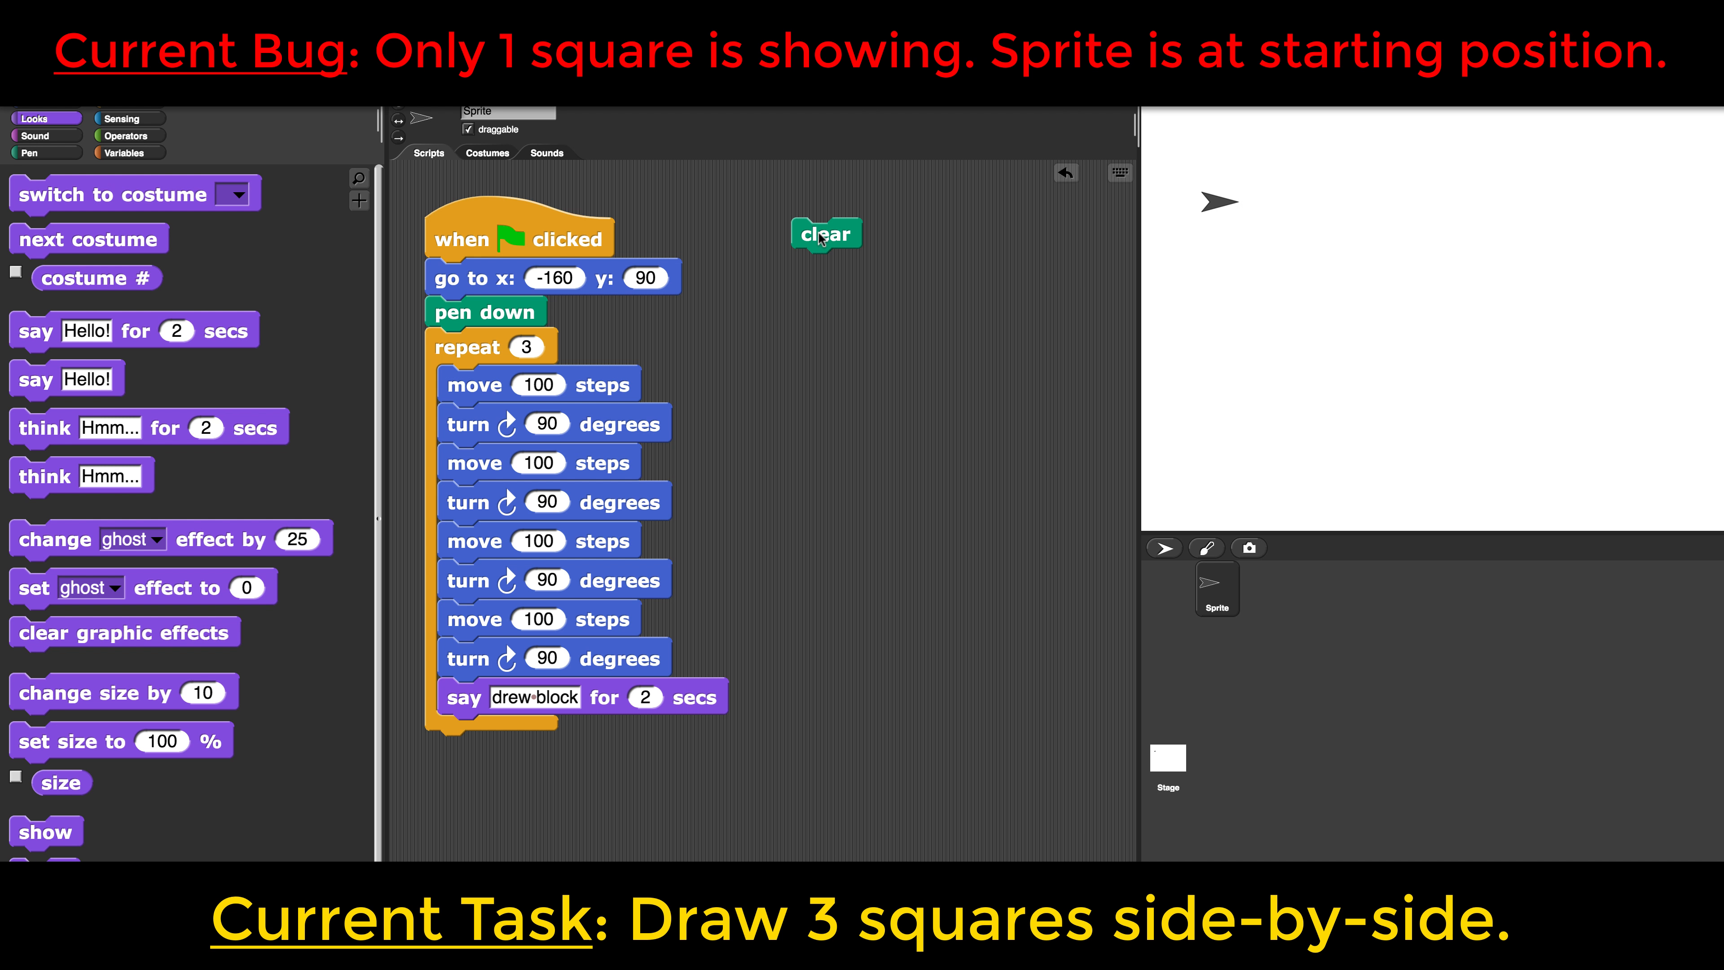
click(510, 240)
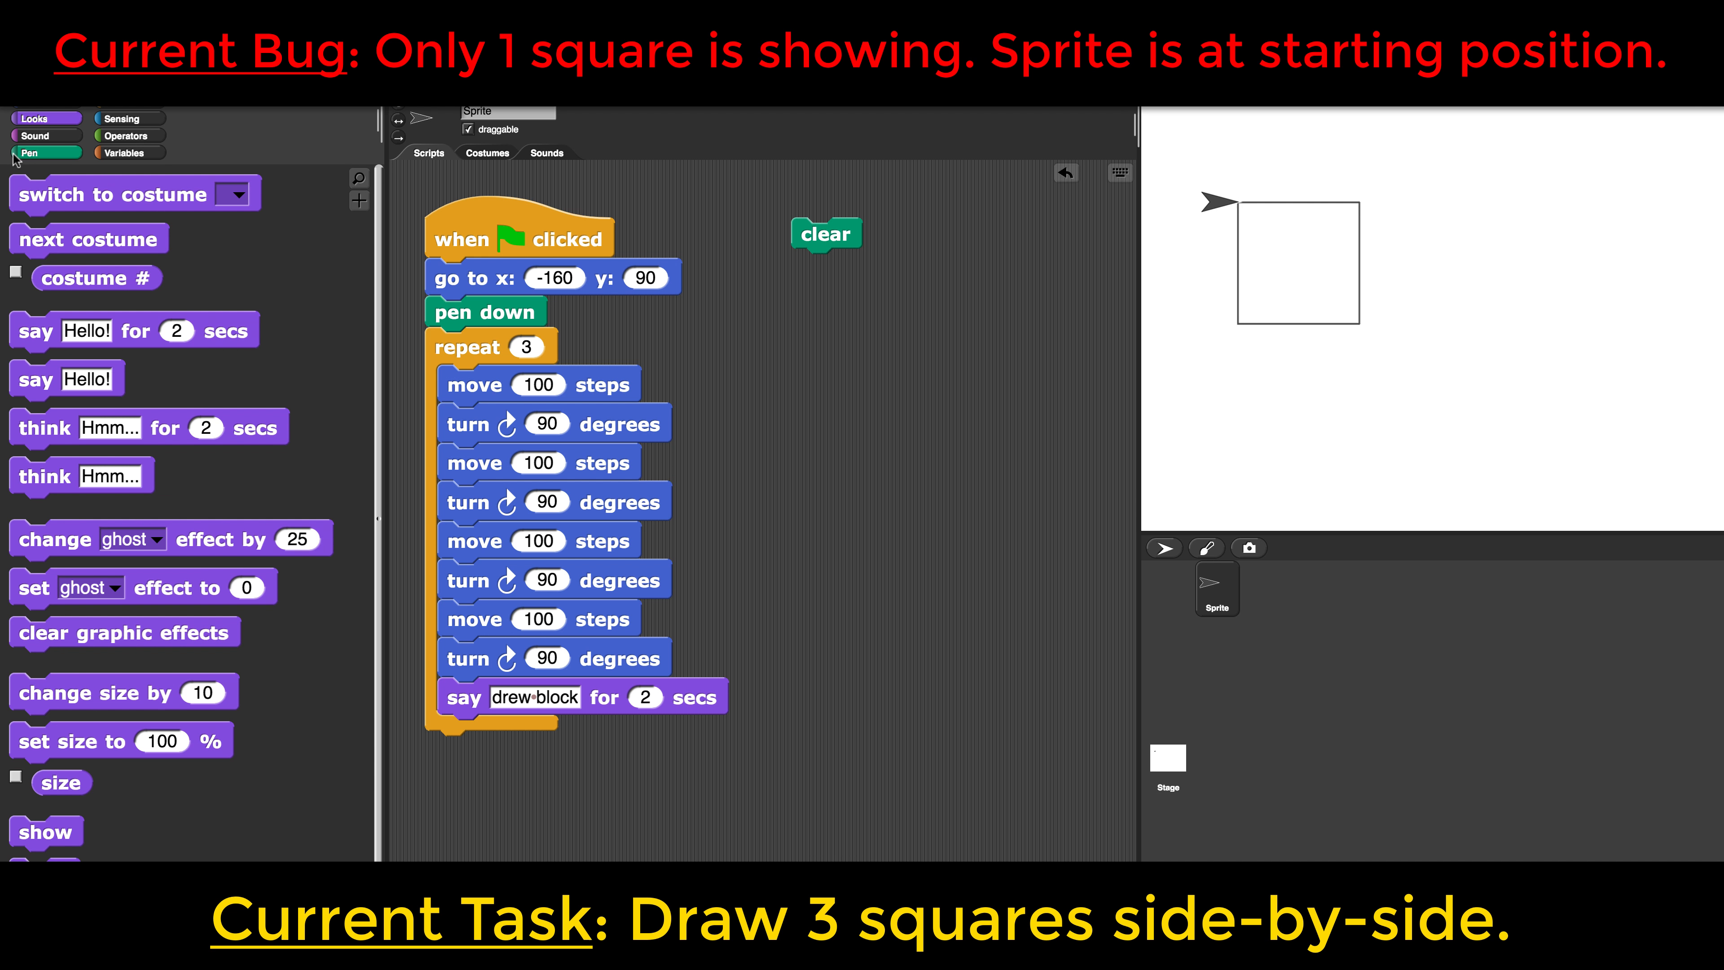
Step: Close each loop pass with pen up and move 100 steps, then rerun the script
click(36, 152)
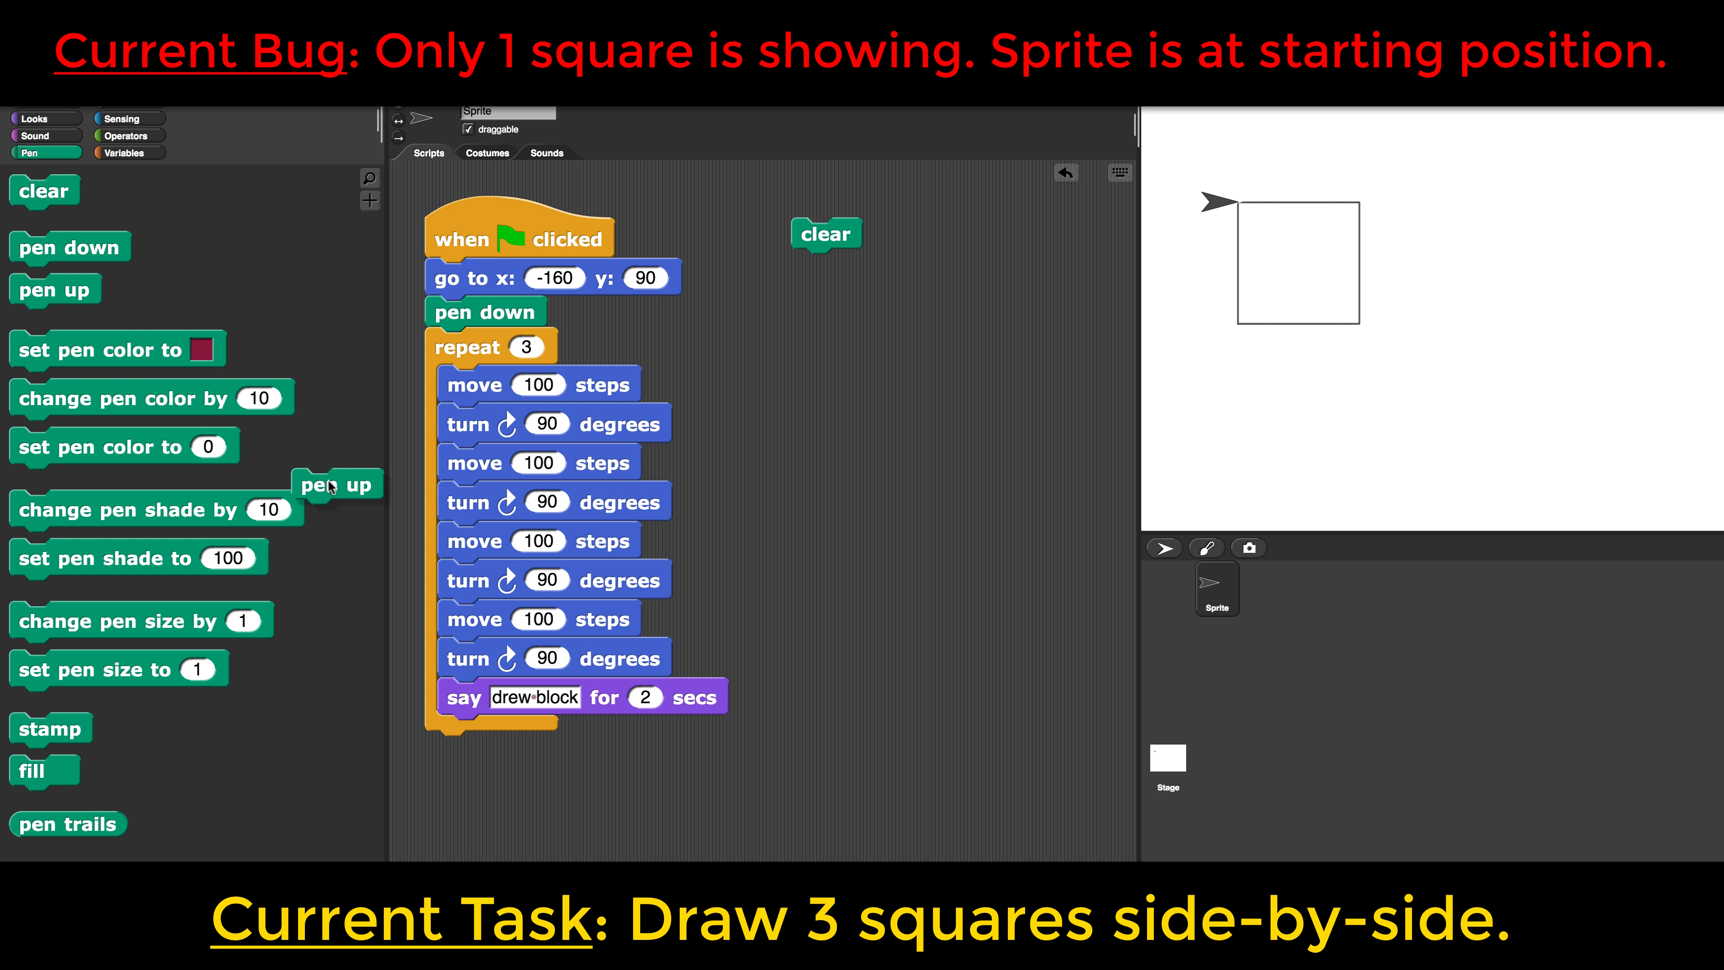
drag(338, 484, 484, 731)
text(100)
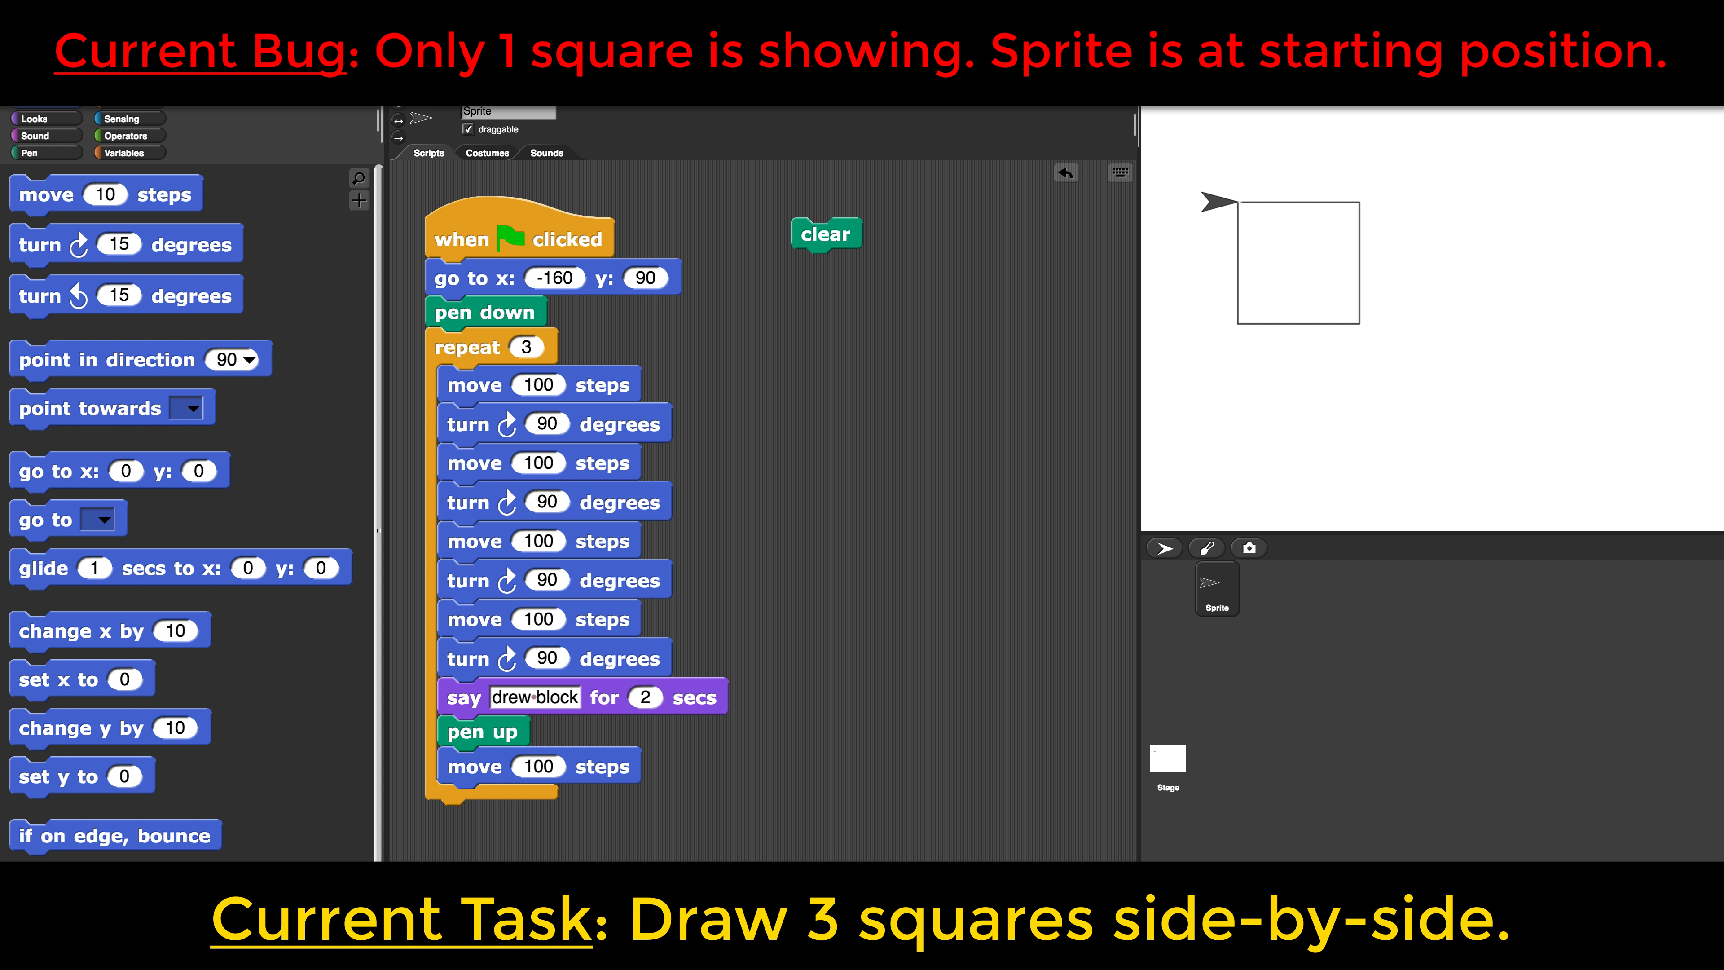
mouse_move(819, 275)
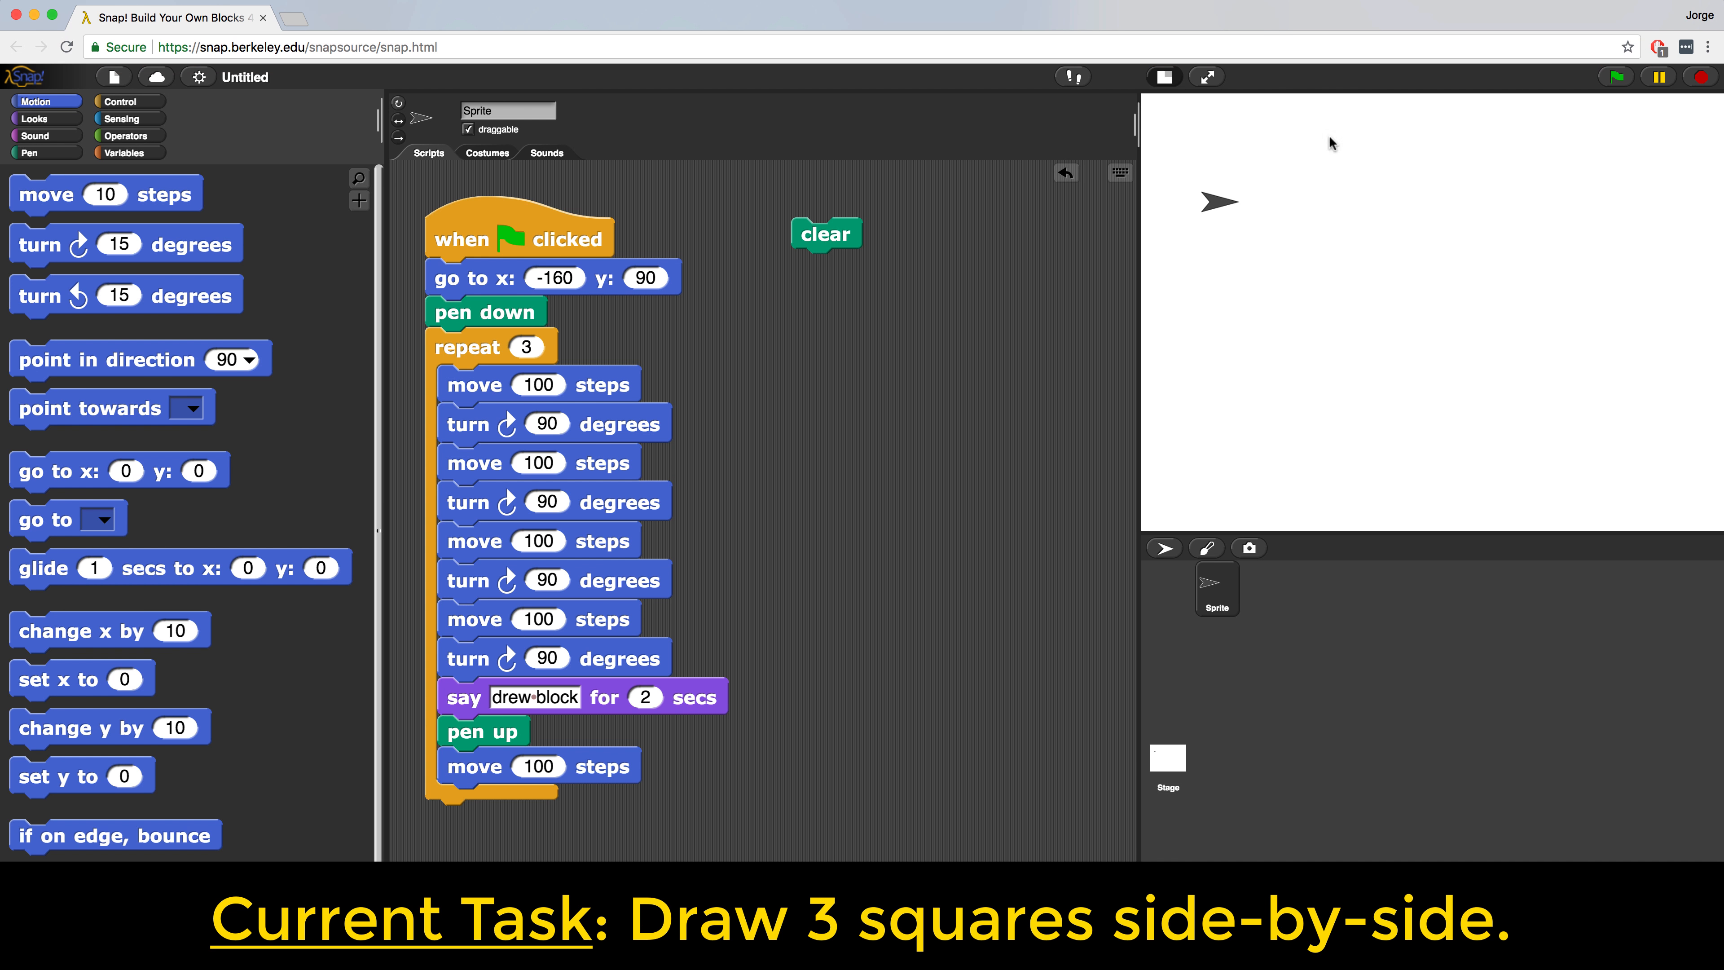
click(1614, 77)
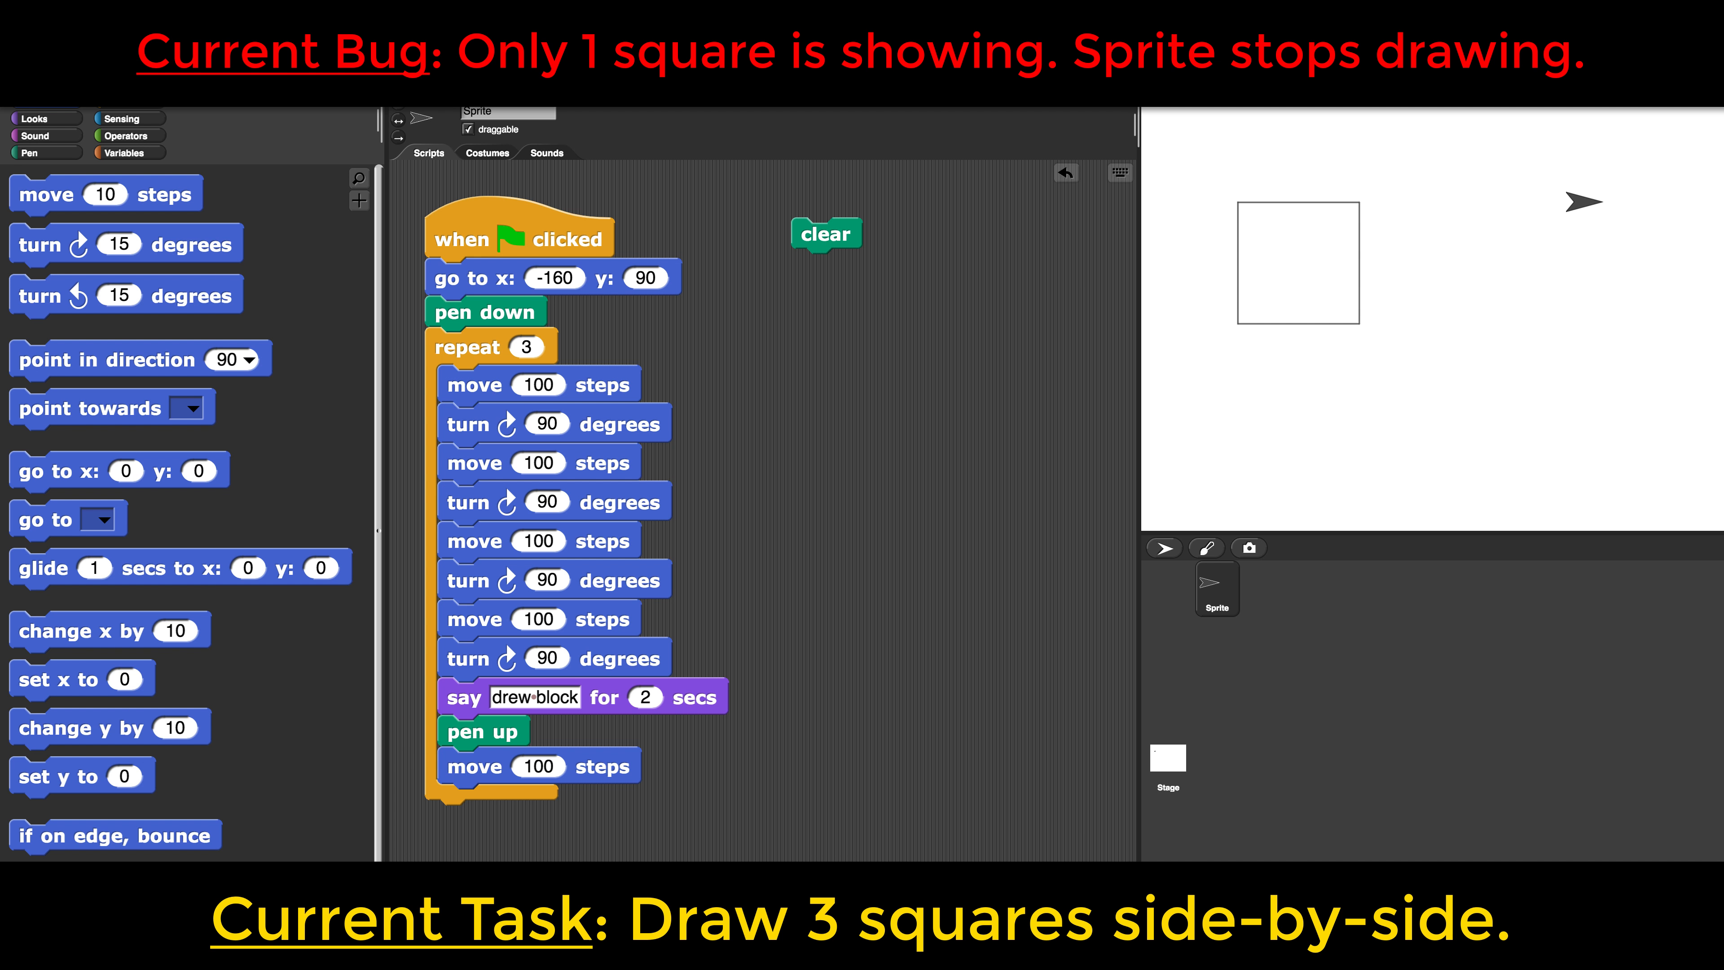
mouse_move(342, 123)
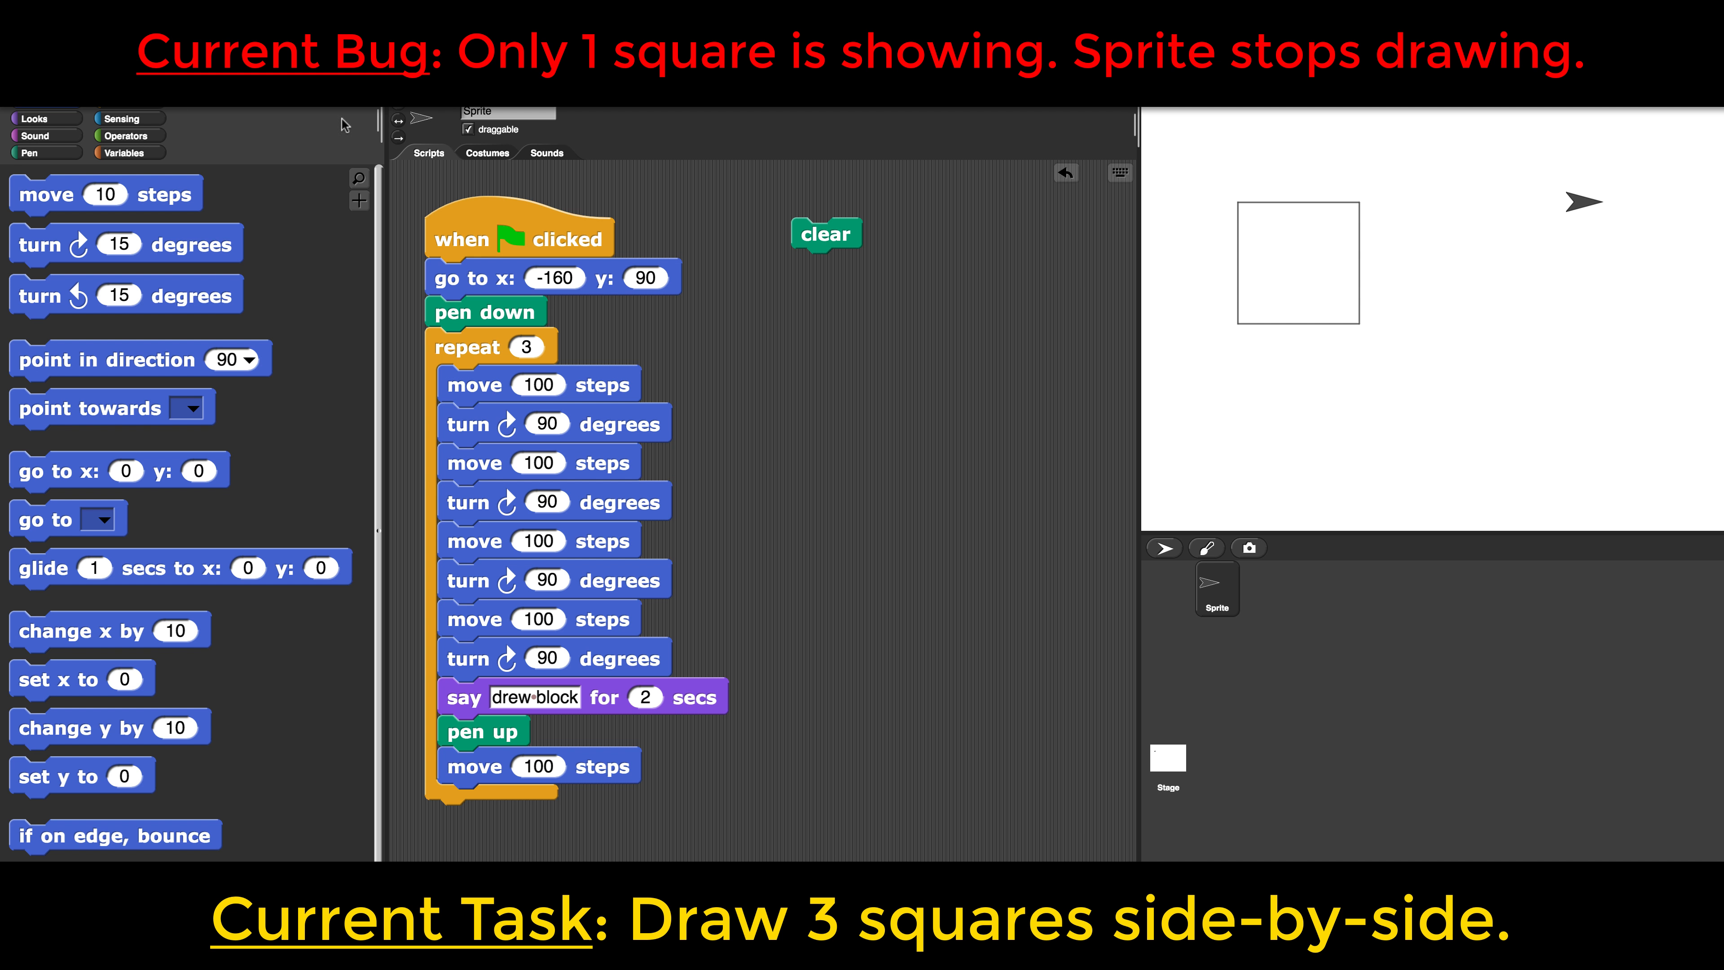
Step: Start each loop pass with pen down instead of once before the loop, then clear the old square
click(36, 153)
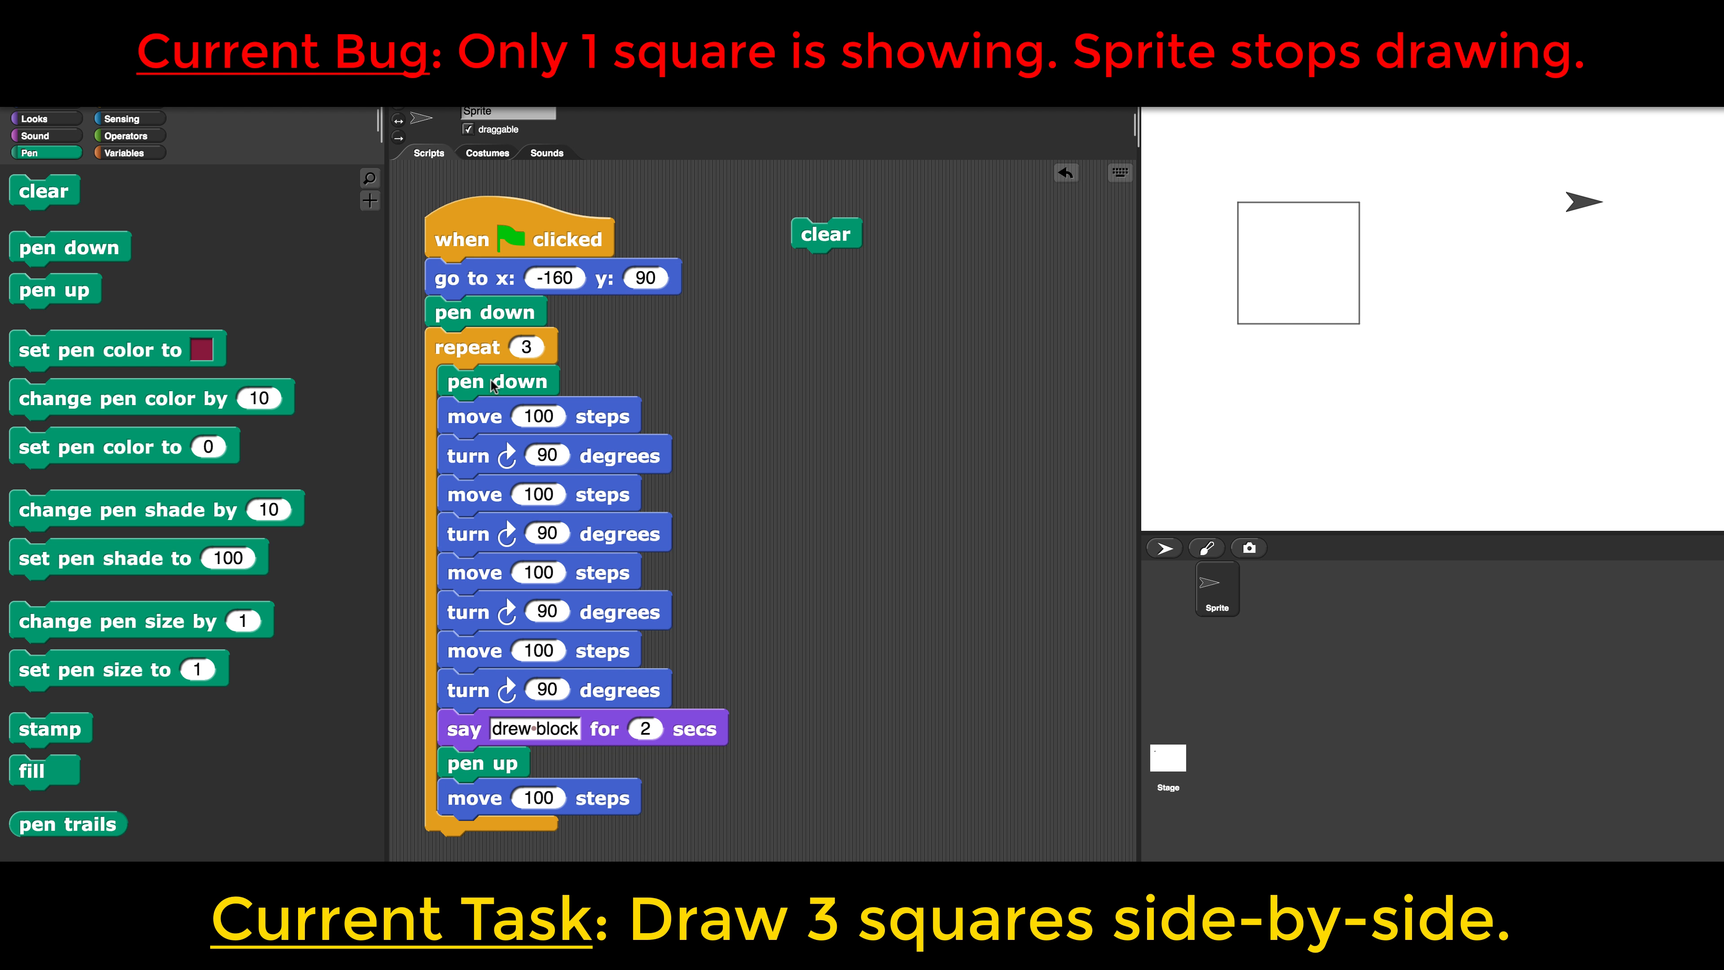
drag(497, 381, 484, 816)
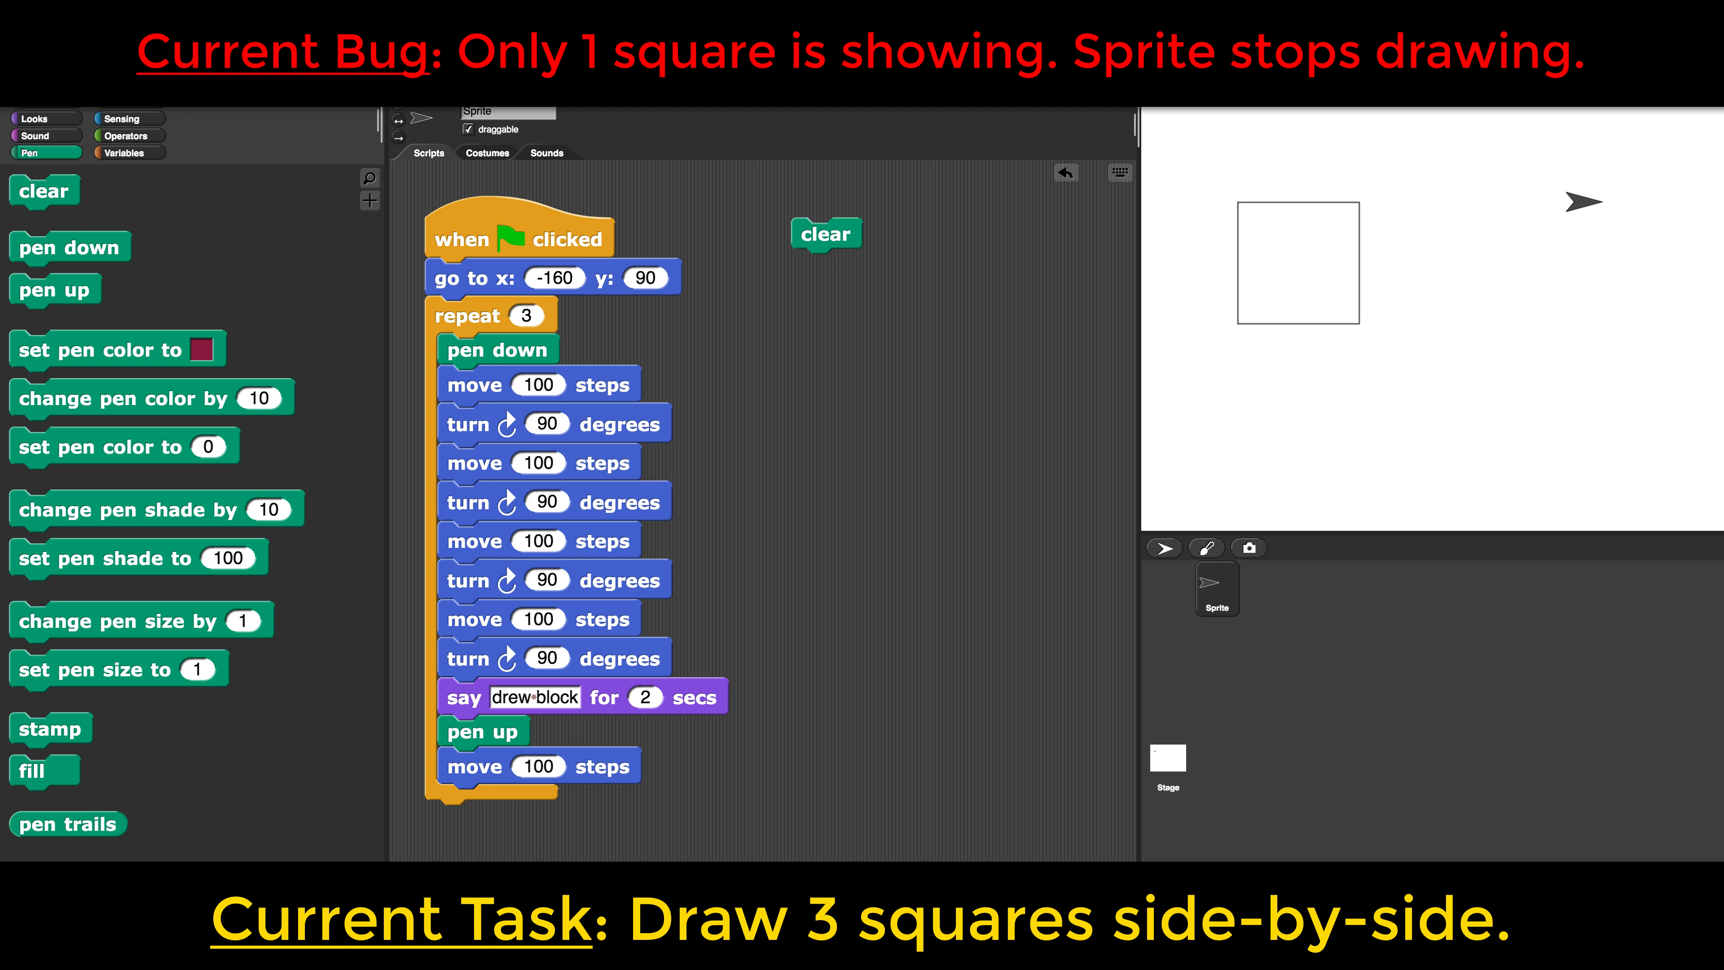
click(824, 233)
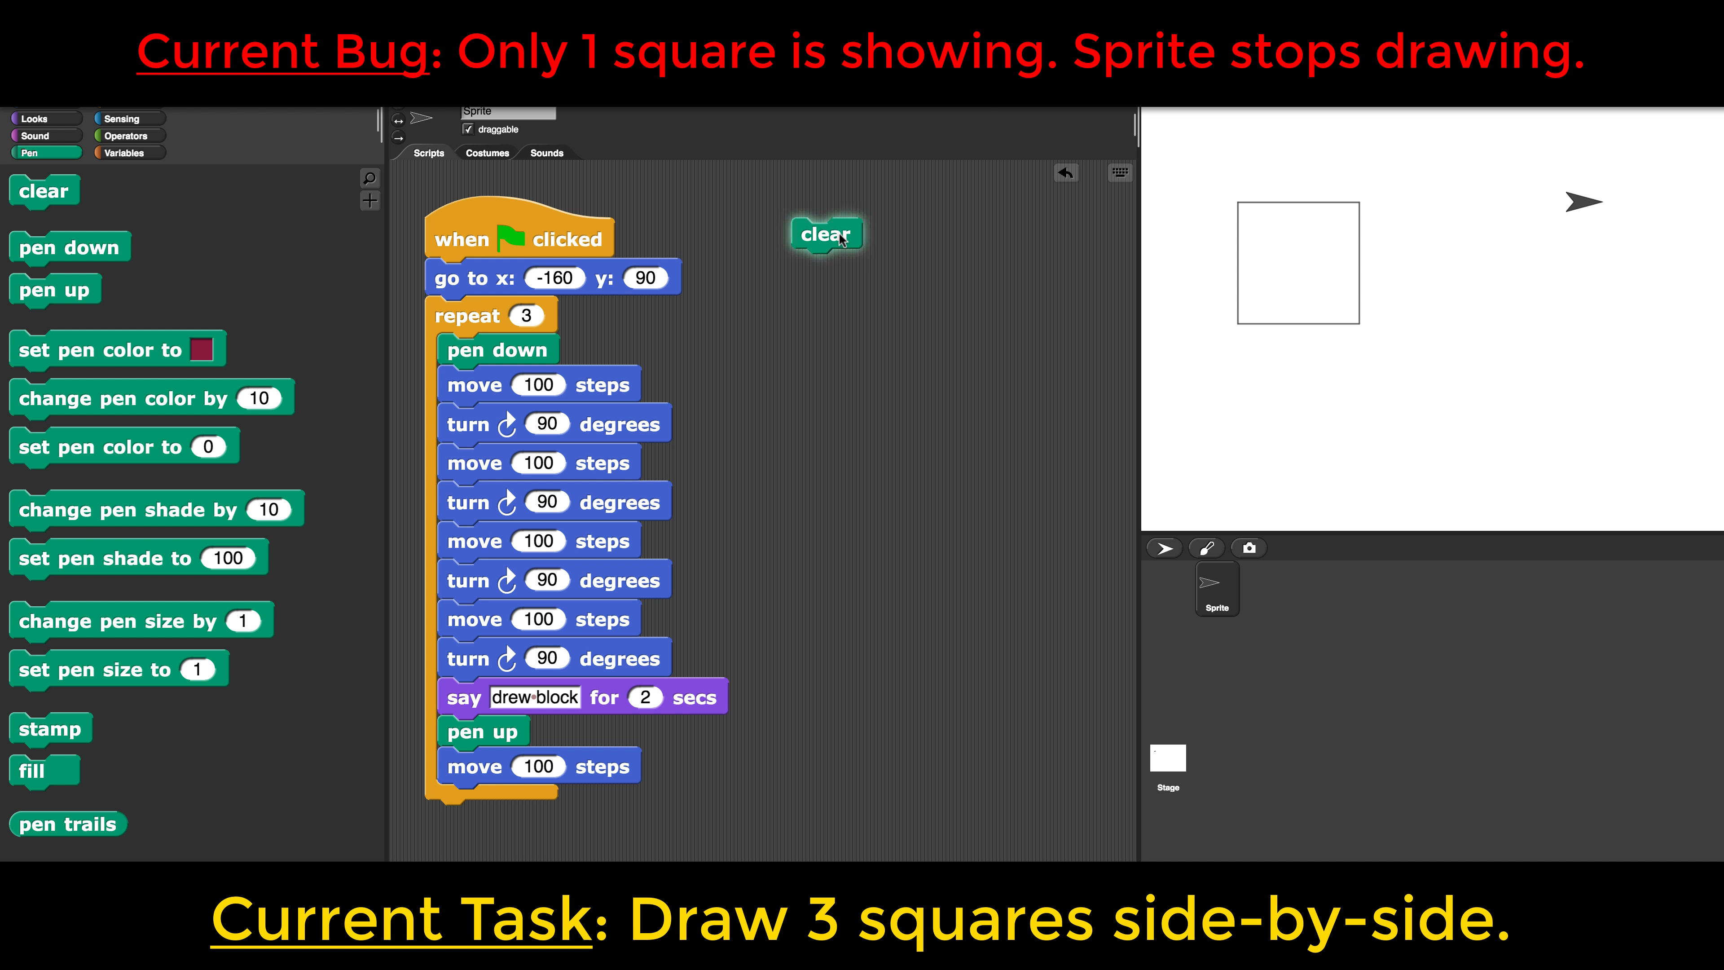
click(824, 234)
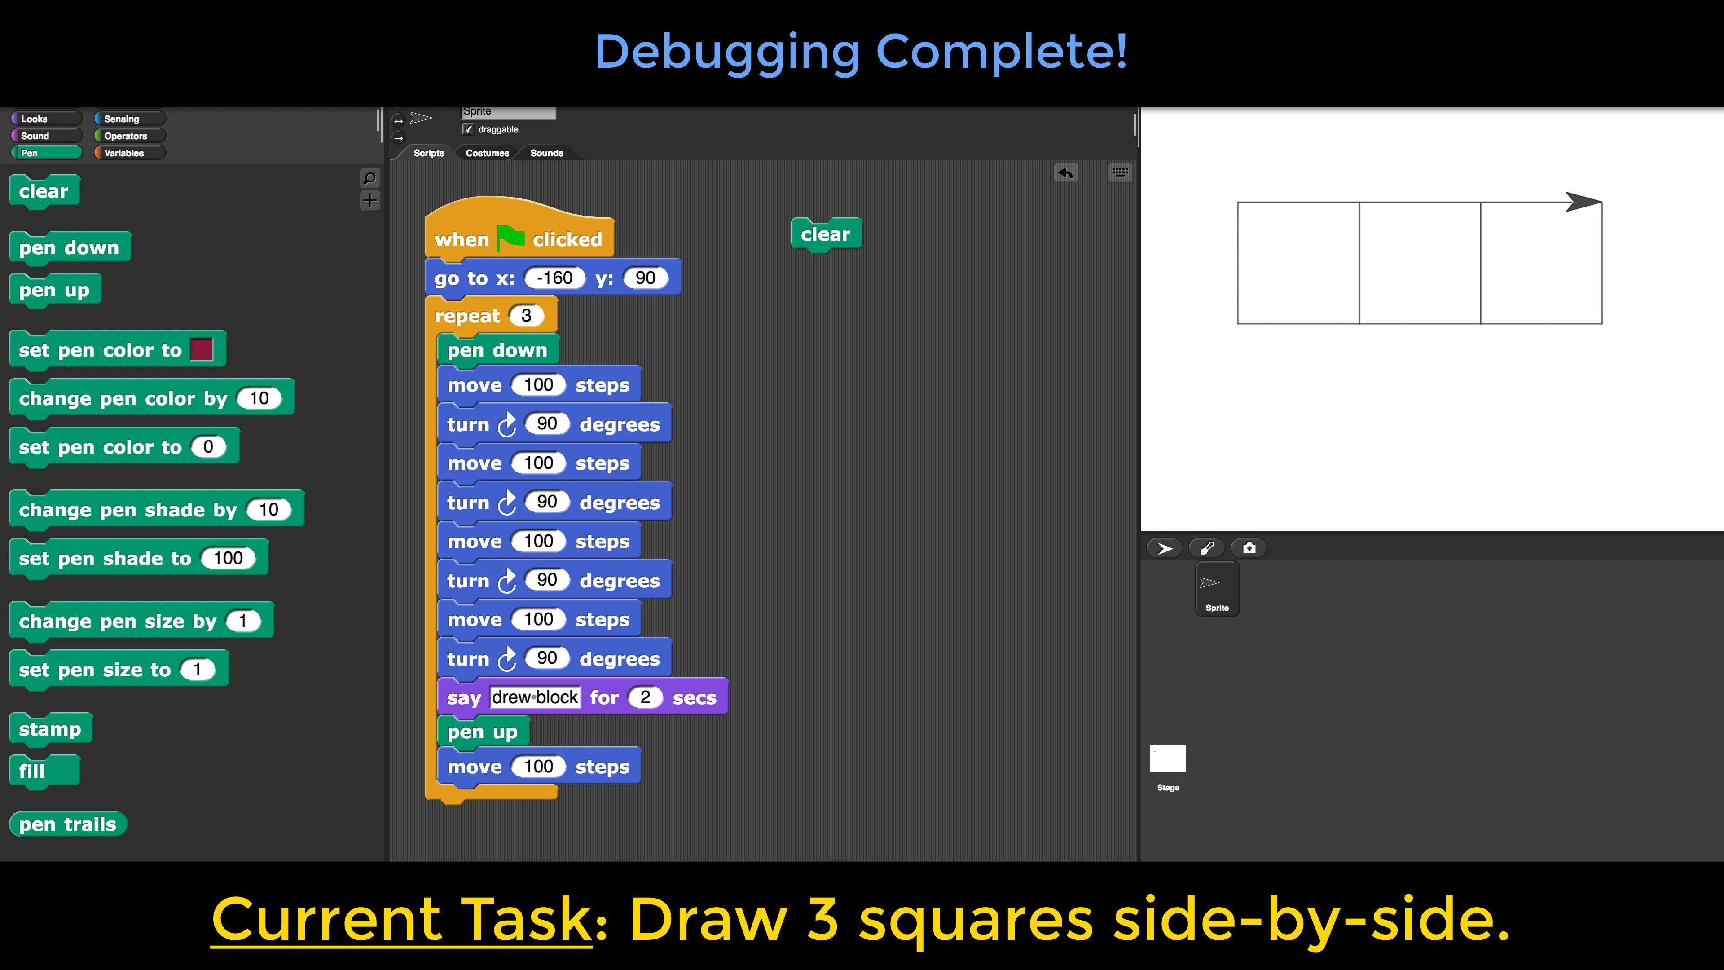
mouse_move(477, 740)
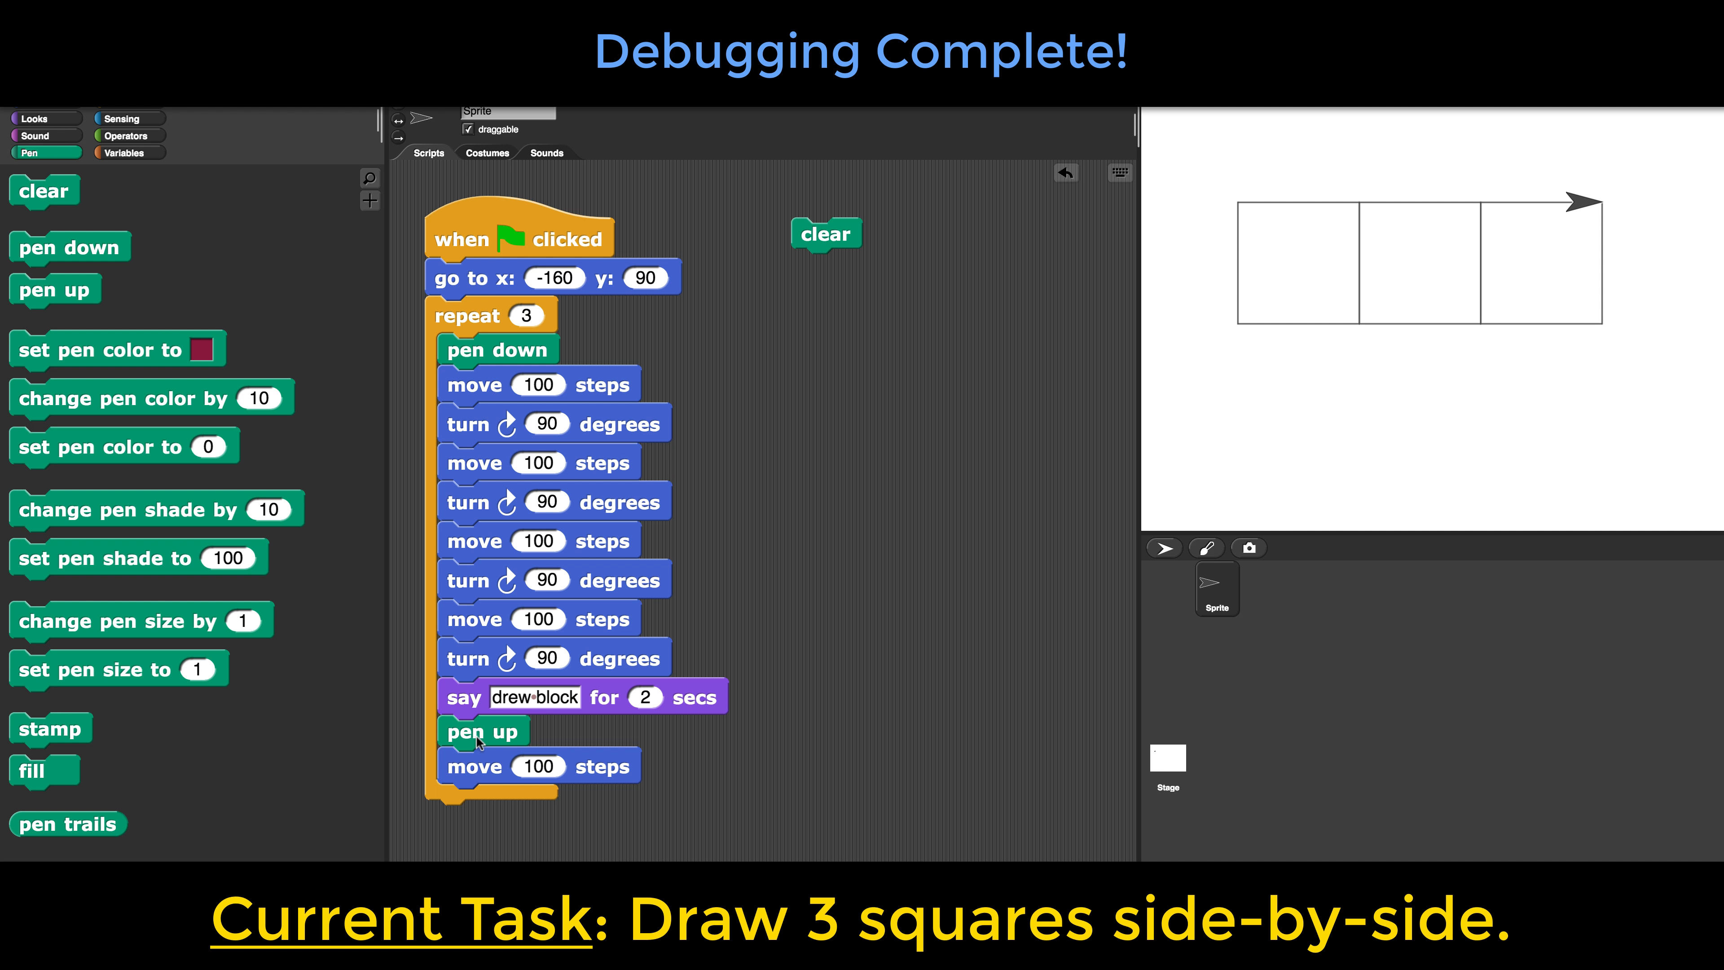